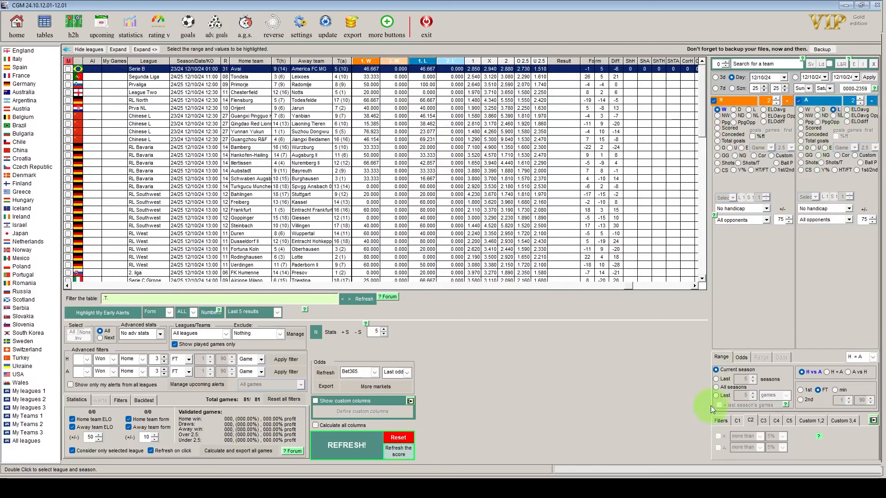
Step: Switch the date panel to the whole 23/24 season and refresh to list all 23224 games
{"action": "left_click", "coordinate": [716, 395]}
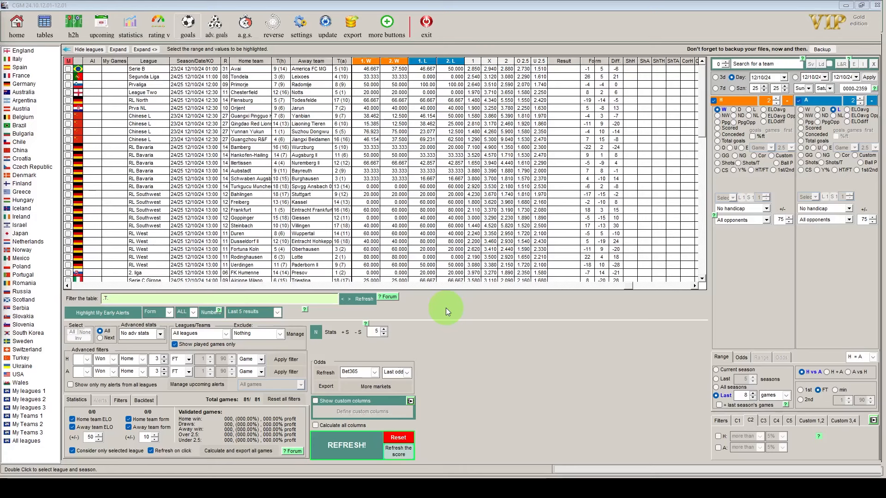
{"action": "left_click", "coordinate": [346, 445]}
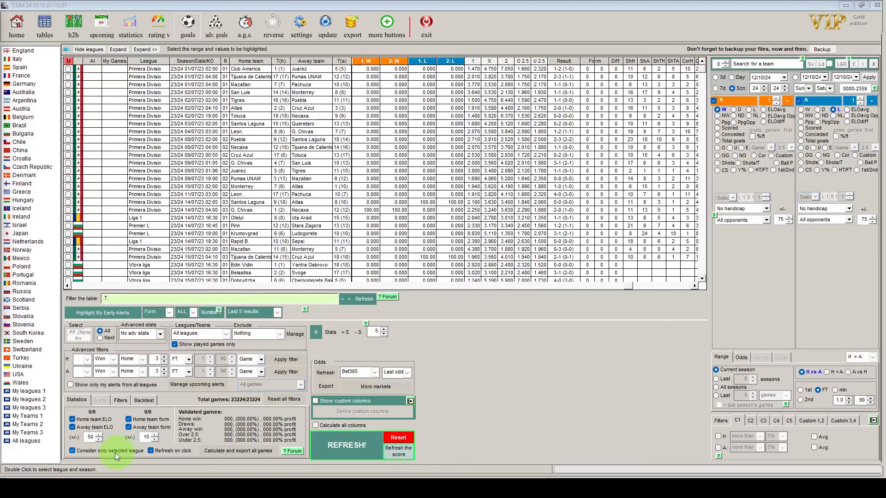
Step: Define custom column 1 as O1<=1.8 in the custom column definitions
{"action": "left_click", "coordinate": [120, 400]}
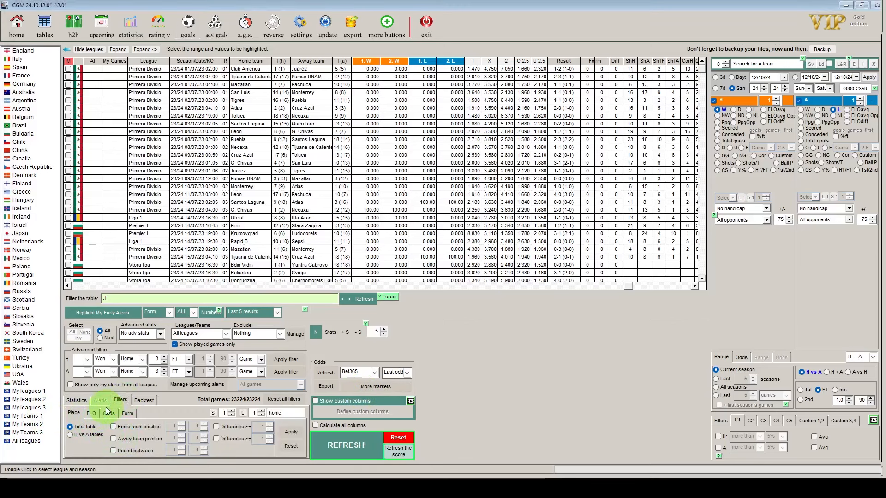
{"action": "left_click", "coordinate": [109, 414]}
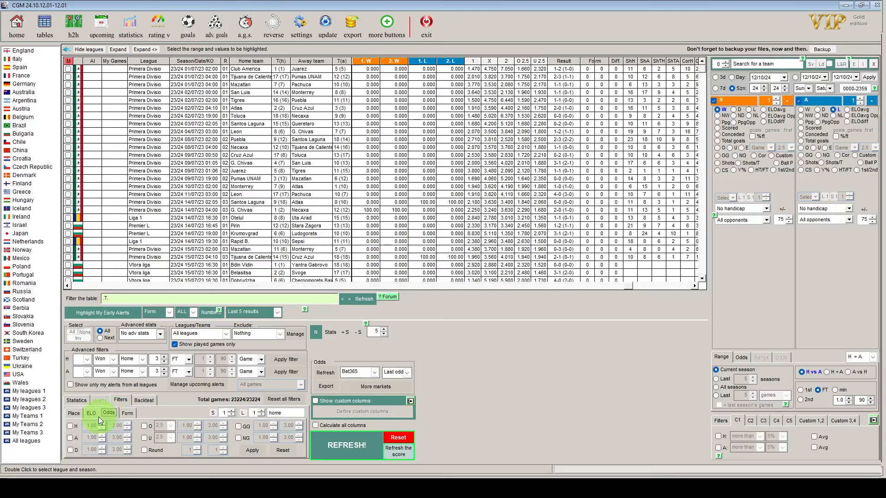
{"action": "left_click", "coordinate": [363, 410]}
{"action": "type", "text": "O1<"}
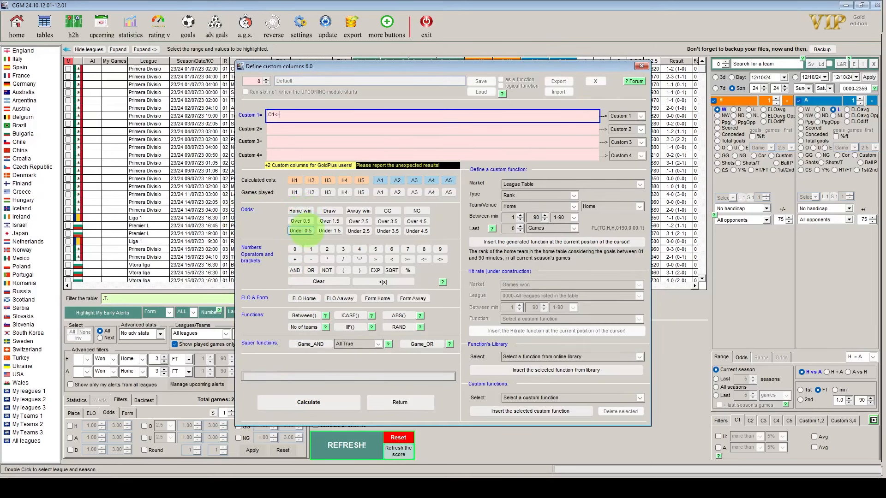
{"action": "type", "text": "=1.8"}
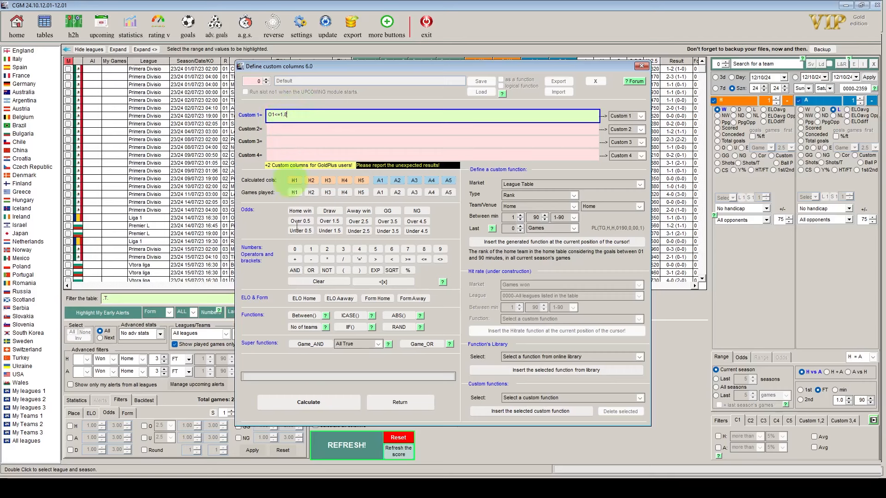
Step: Calculate the custom column across all 23224 season games
{"action": "left_click", "coordinate": [308, 402]}
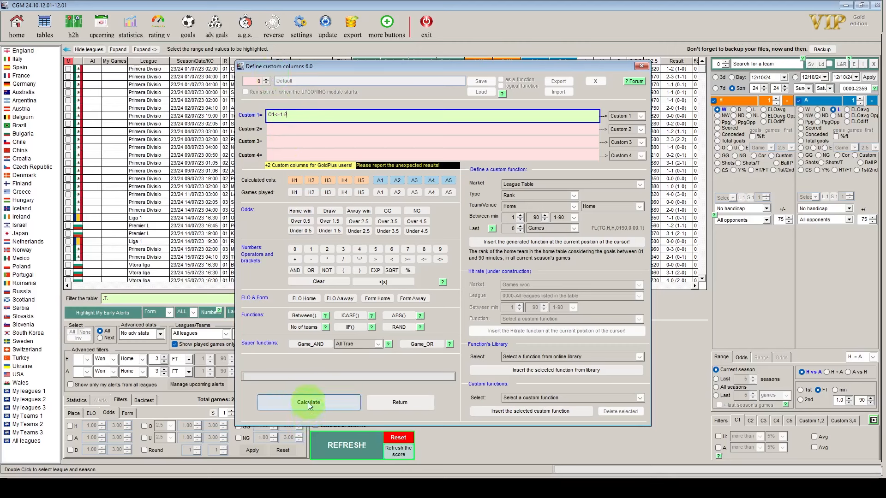
{"action": "left_click", "coordinate": [308, 403]}
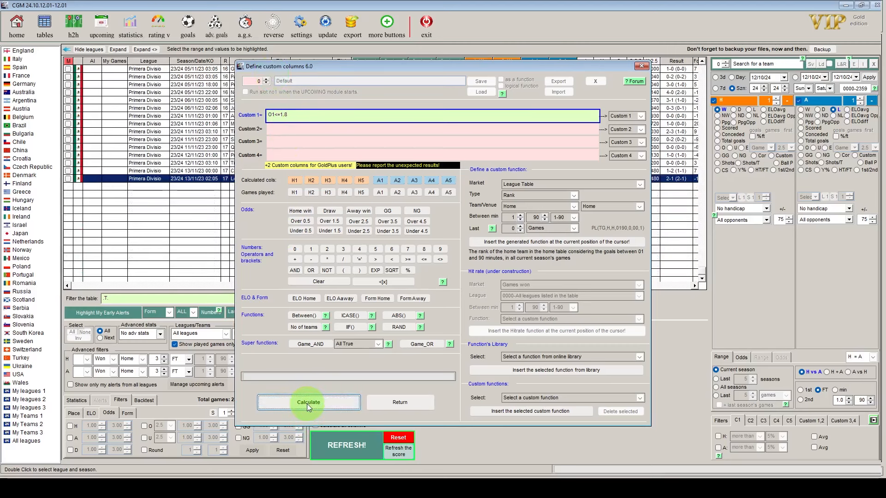
{"action": "left_click", "coordinate": [308, 403]}
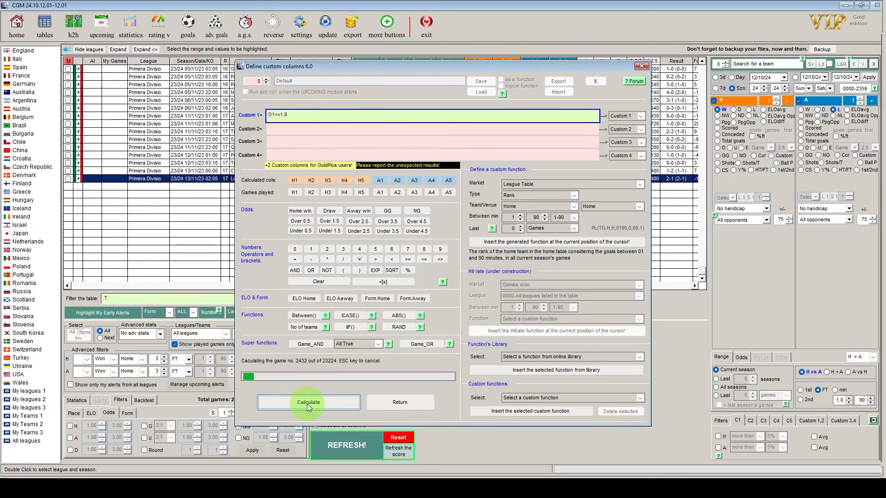
{"action": "left_click", "coordinate": [308, 403]}
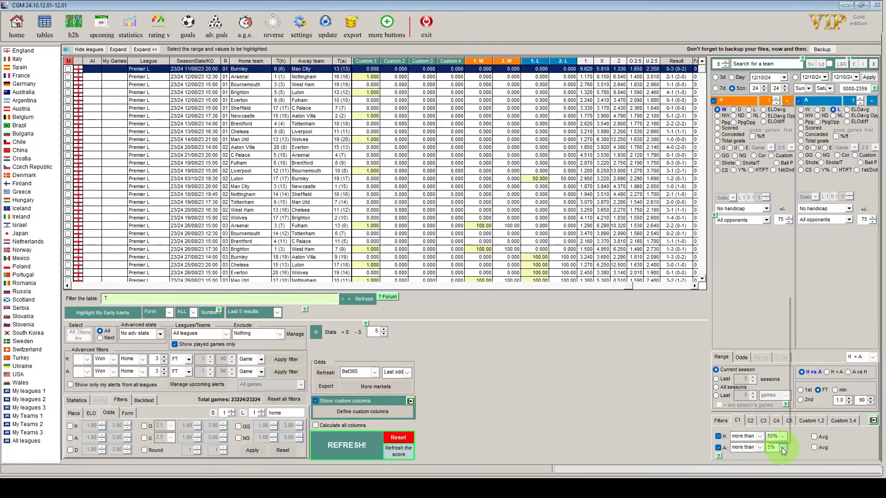
Step: Show the Custom 1 values and set the C1 filter's home and away percentage thresholds, narrowing to 2196 games
{"action": "left_click", "coordinate": [774, 435]}
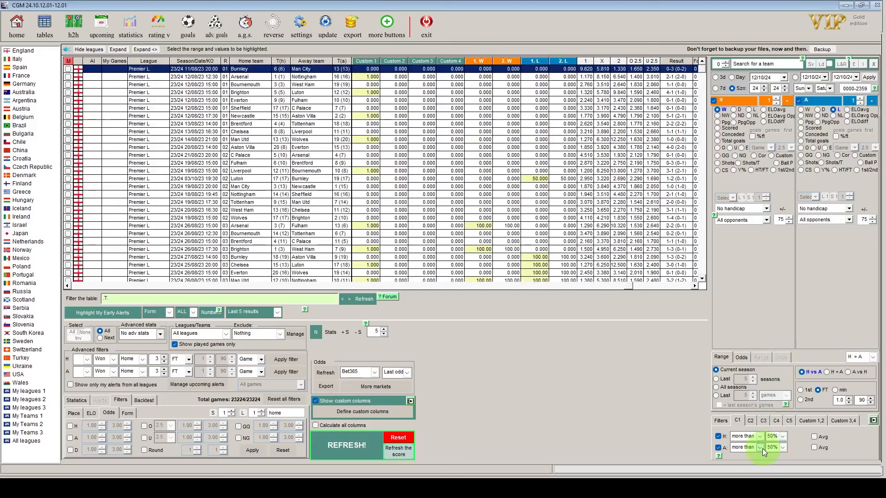
{"action": "left_click", "coordinate": [750, 421]}
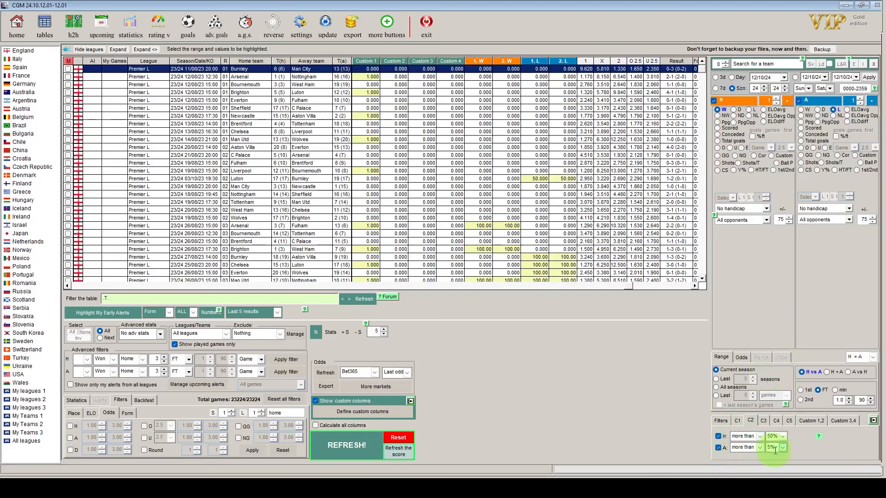
{"action": "left_click", "coordinate": [775, 436]}
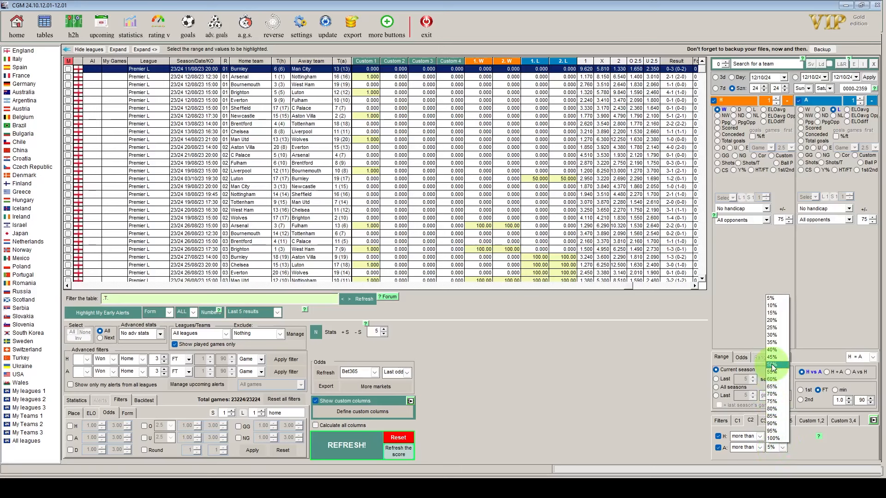
{"action": "left_click", "coordinate": [774, 364]}
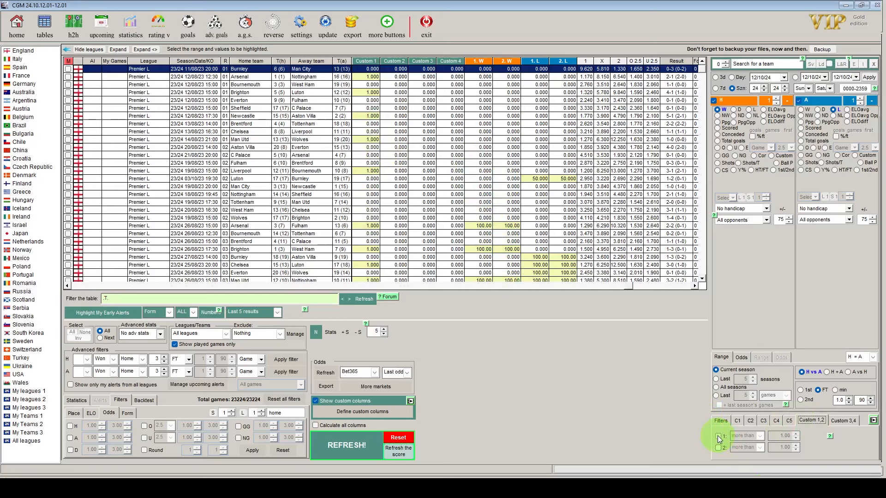
{"action": "left_click", "coordinate": [719, 435]}
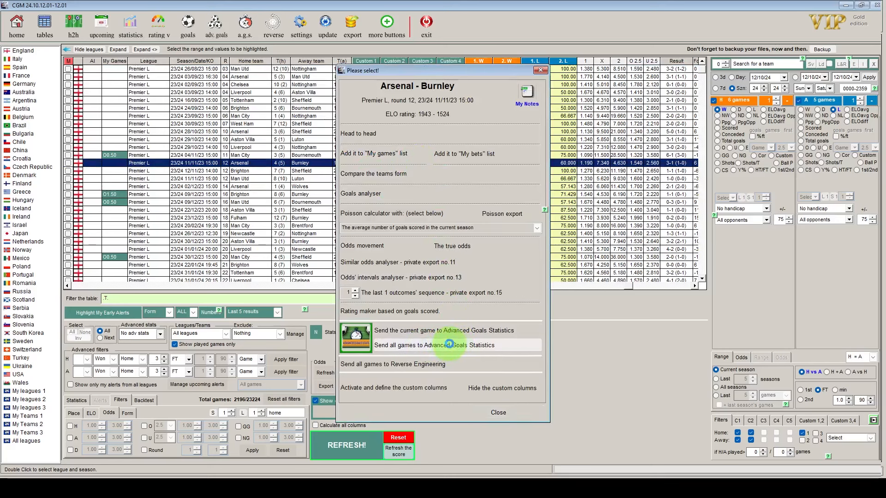
Step: Send the 2194 games to Advanced Goals Statistics and calculate a 0-1 condition for minutes 1–20, leaving 218
{"action": "left_click", "coordinate": [451, 345]}
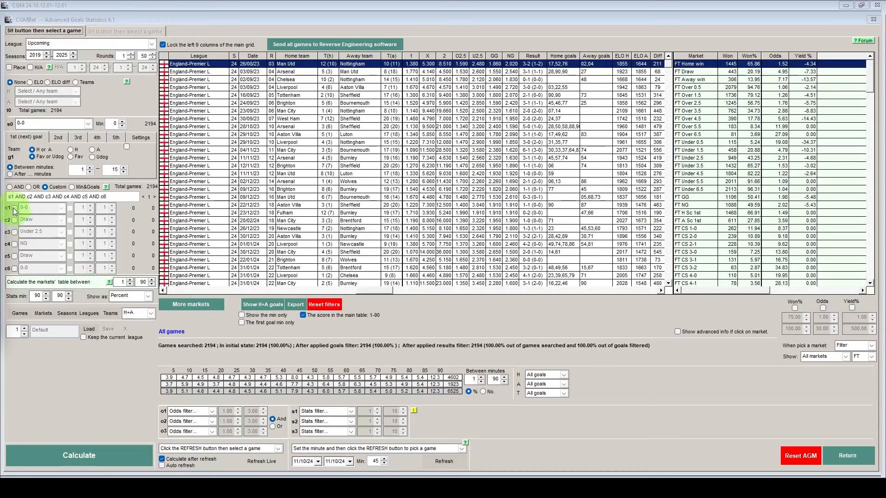
{"action": "left_click", "coordinate": [59, 208]}
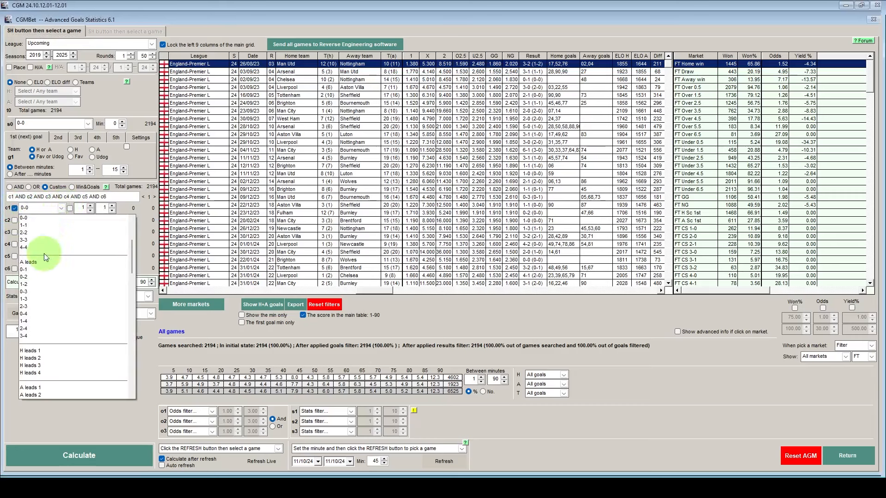
{"action": "left_click", "coordinate": [29, 261]}
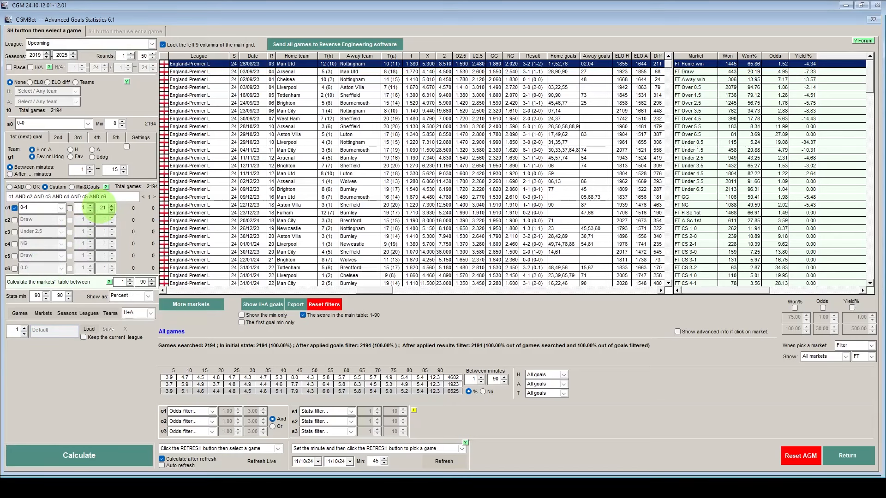
{"action": "left_click", "coordinate": [111, 210]}
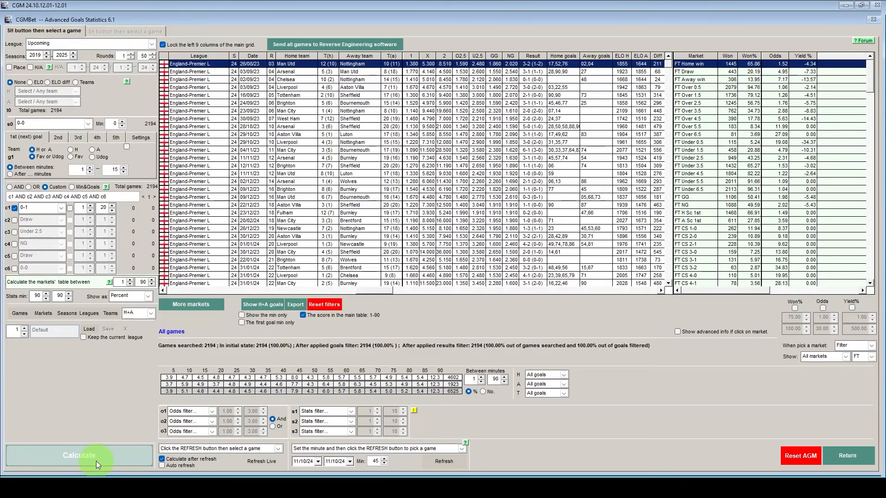
{"action": "left_click", "coordinate": [79, 455]}
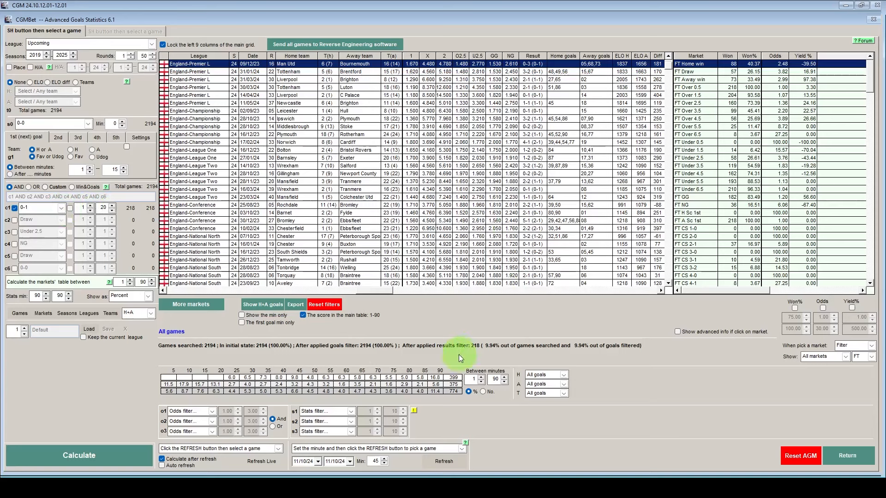
{"action": "mouse_move", "coordinate": [470, 355]}
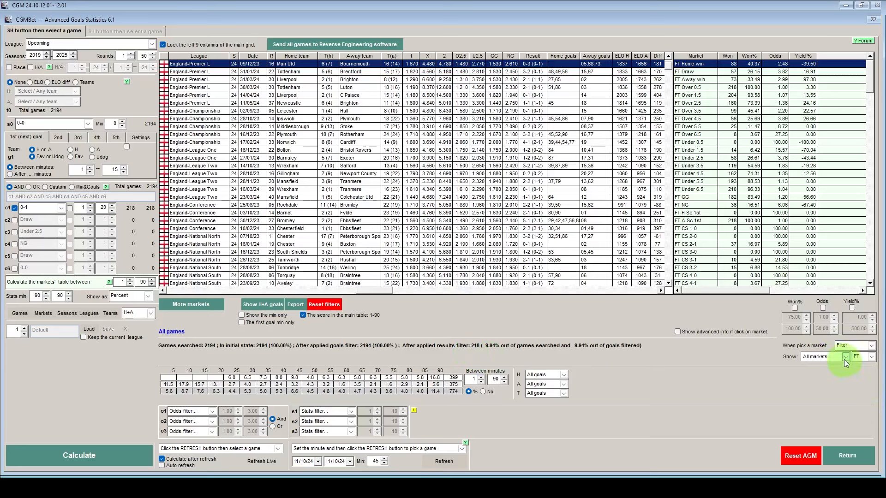
Step: Set the markets Show list to Goals sequence for the 218 filtered games
{"action": "left_click", "coordinate": [843, 357]}
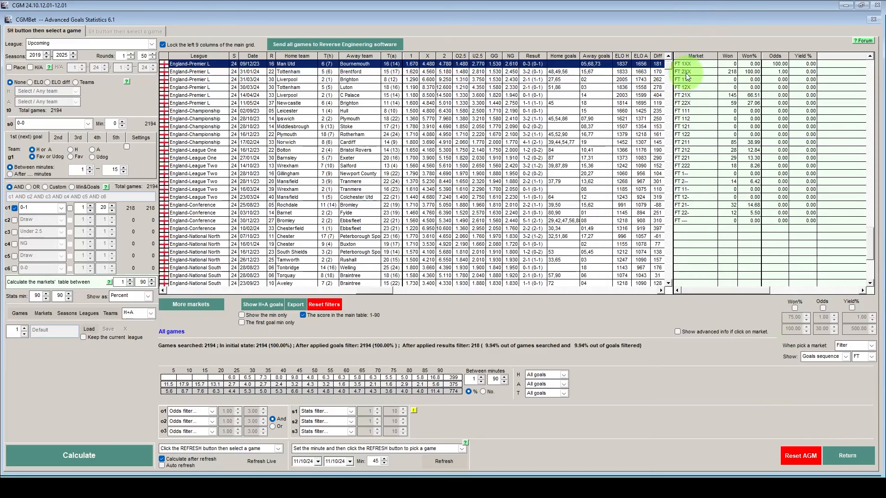
{"action": "mouse_move", "coordinate": [691, 77]}
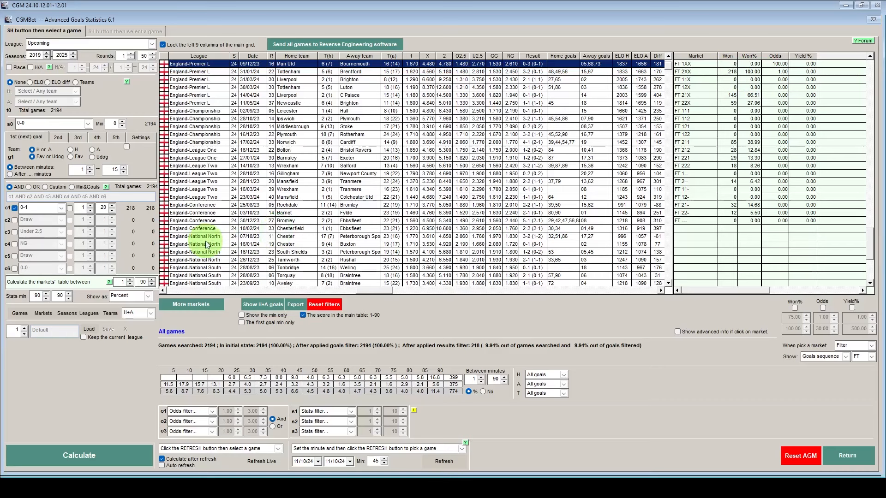
{"action": "left_click", "coordinate": [31, 207]}
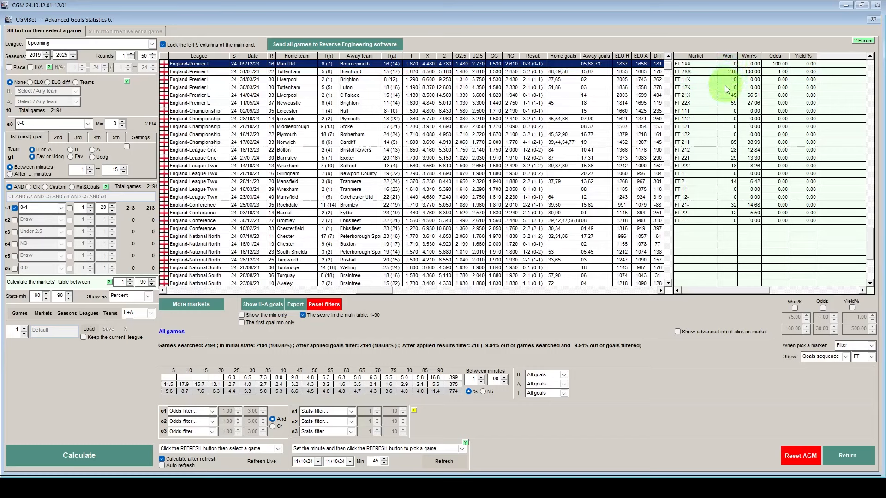
{"action": "mouse_move", "coordinate": [747, 100]}
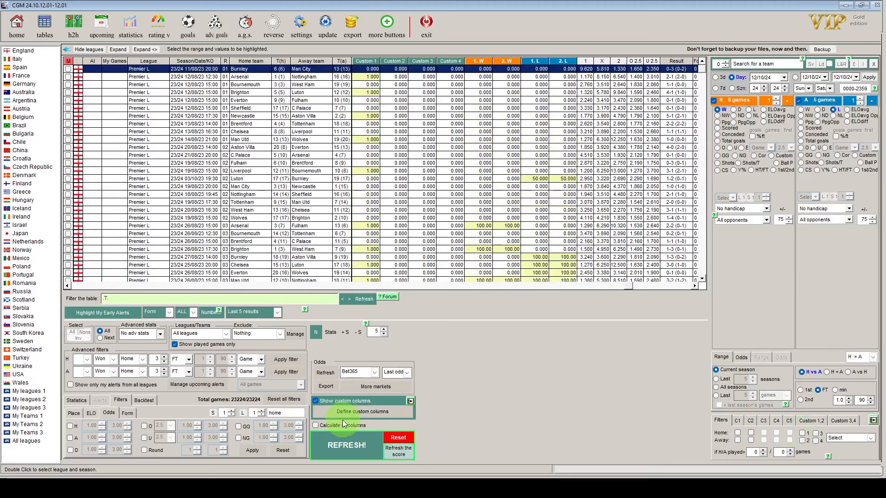
Step: Return to the main match table and refresh it for today's date, 12/10/24
{"action": "left_click", "coordinate": [347, 445]}
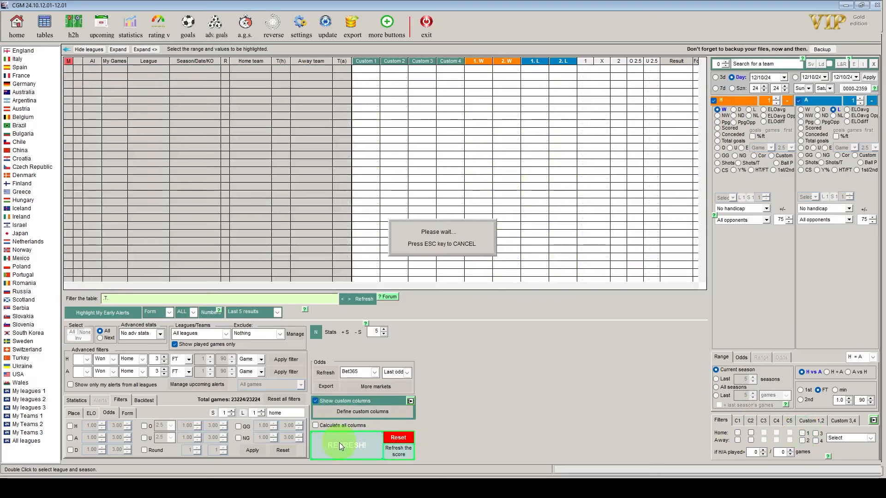
{"action": "left_click", "coordinate": [346, 445]}
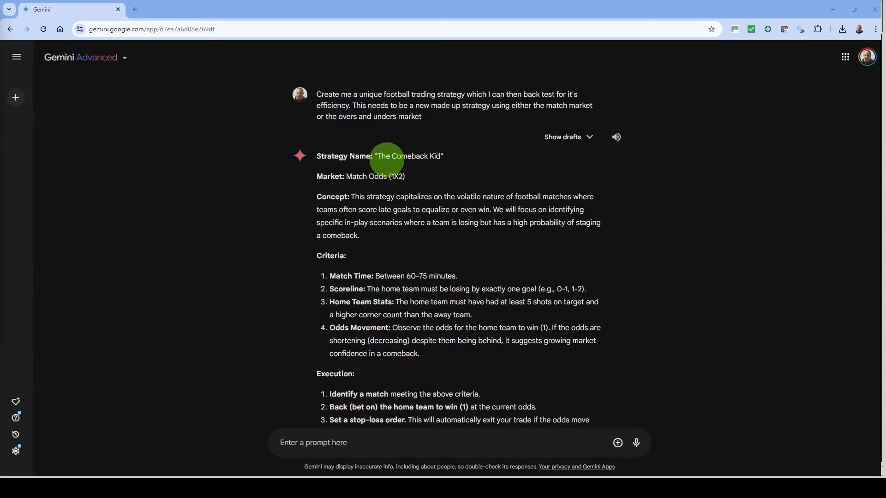
{"action": "mouse_move", "coordinate": [427, 165]}
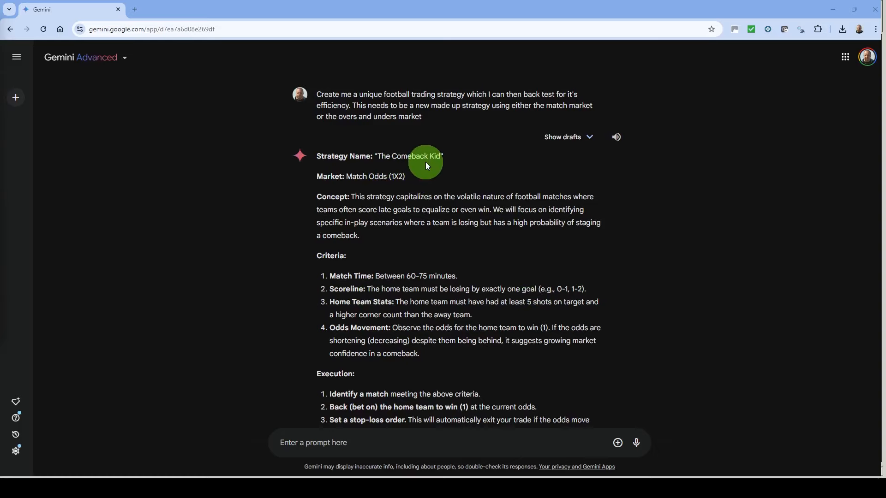
{"action": "mouse_move", "coordinate": [419, 171]}
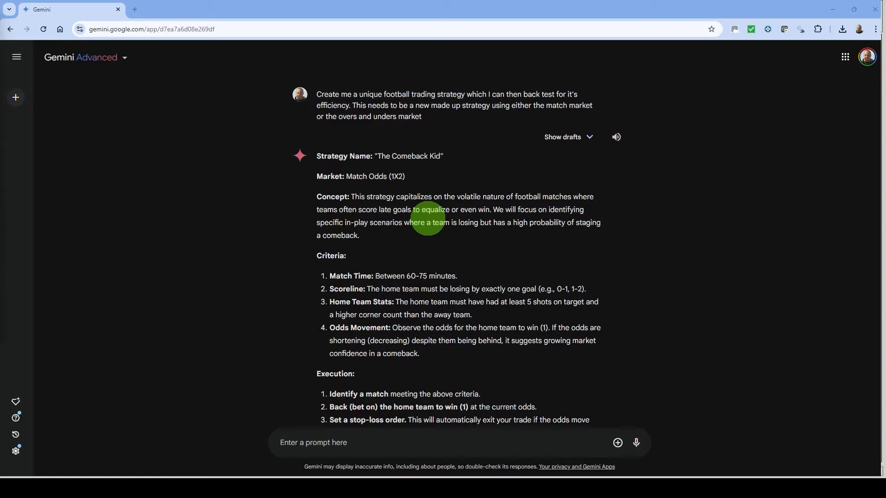
{"action": "mouse_move", "coordinate": [158, 212]}
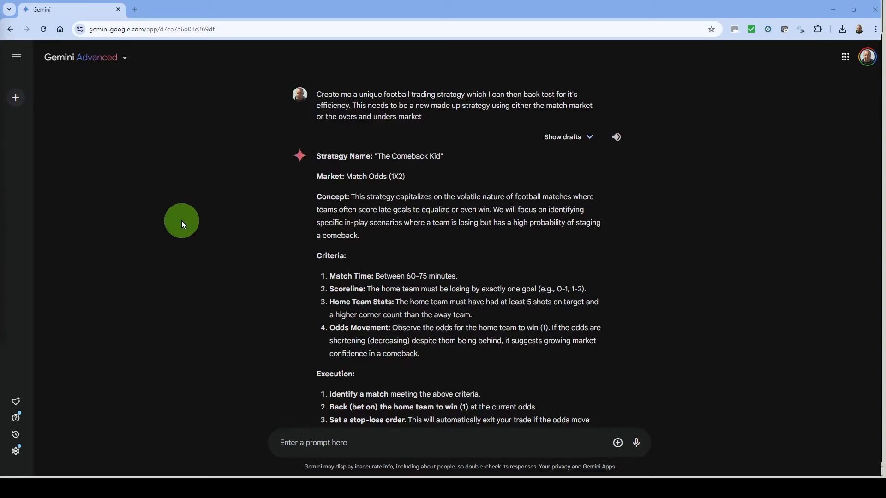
{"action": "mouse_move", "coordinate": [432, 289]}
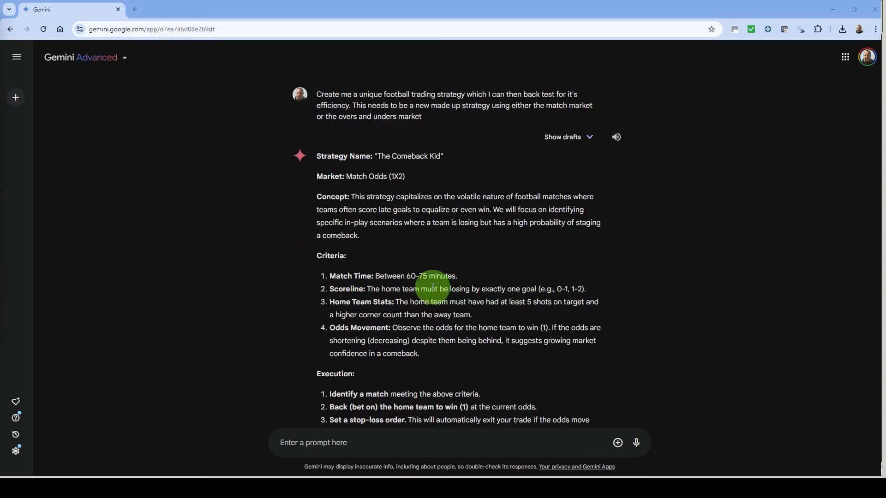
{"action": "mouse_move", "coordinate": [439, 277]}
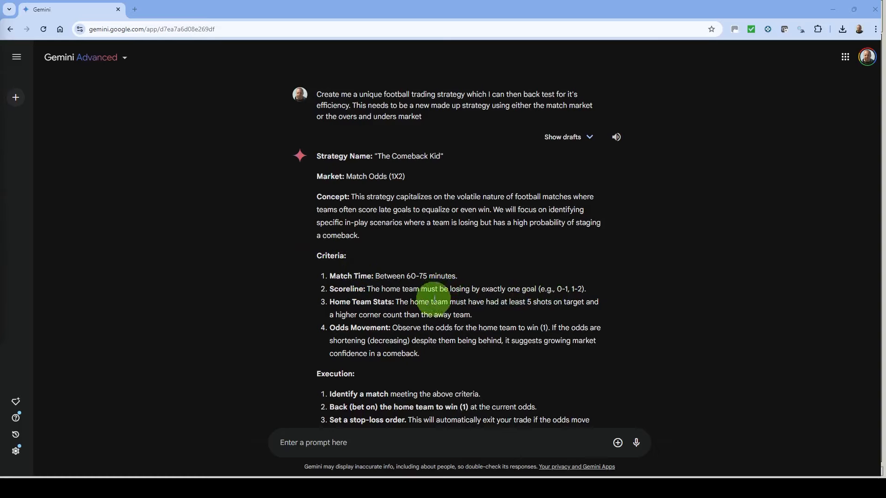
{"action": "mouse_move", "coordinate": [359, 320]}
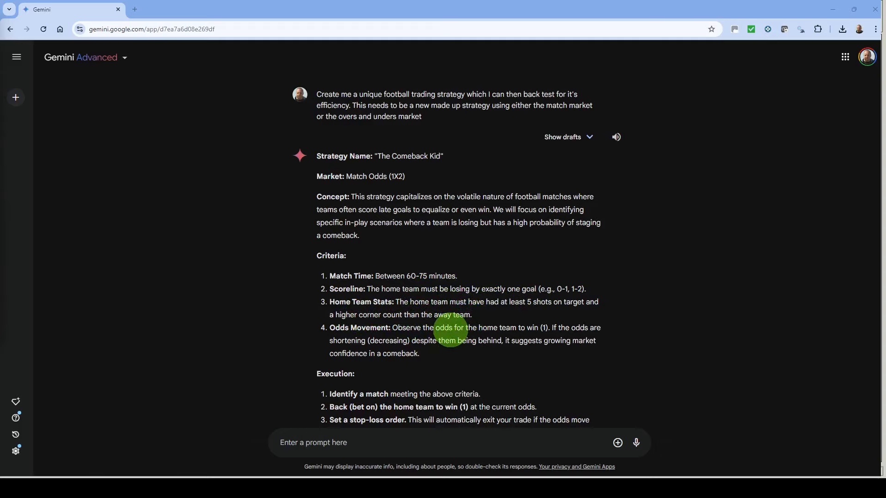
{"action": "mouse_move", "coordinate": [344, 341]}
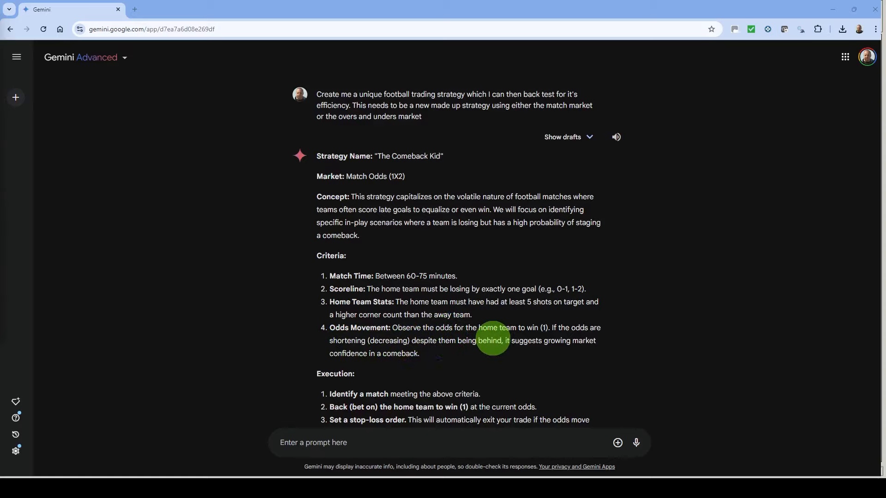
{"action": "mouse_move", "coordinate": [545, 339]}
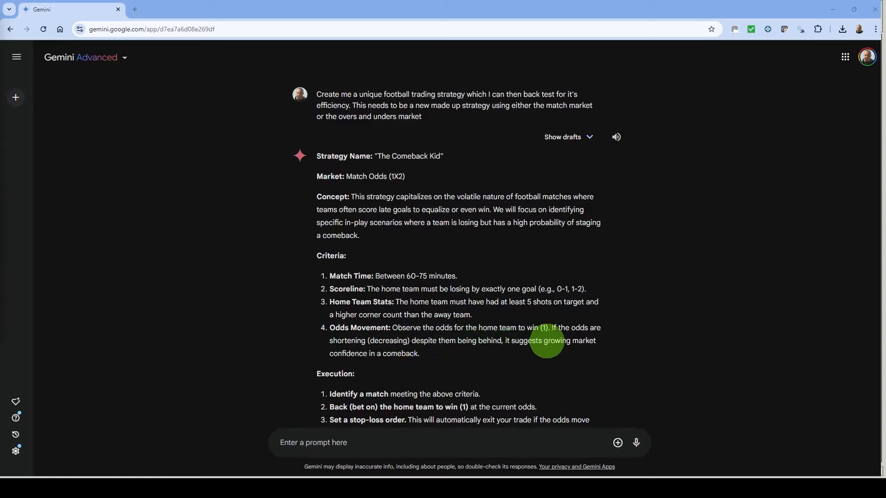
{"action": "mouse_move", "coordinate": [438, 353]}
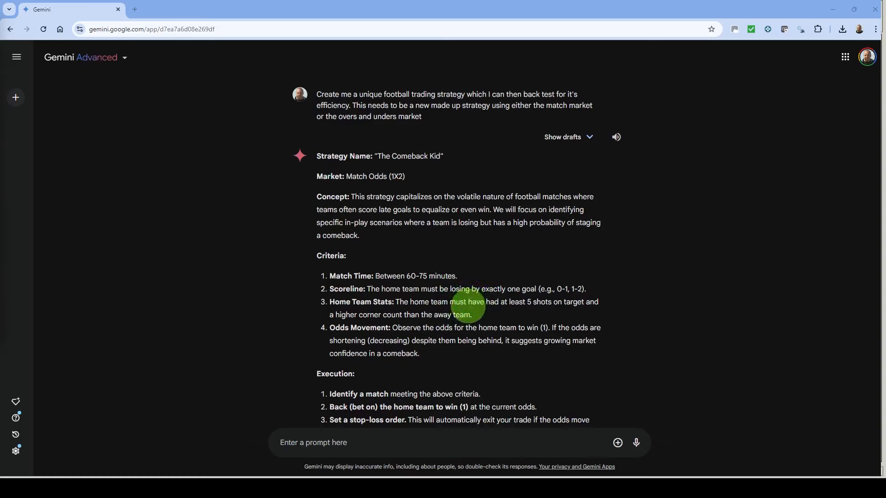
{"action": "mouse_move", "coordinate": [562, 291]}
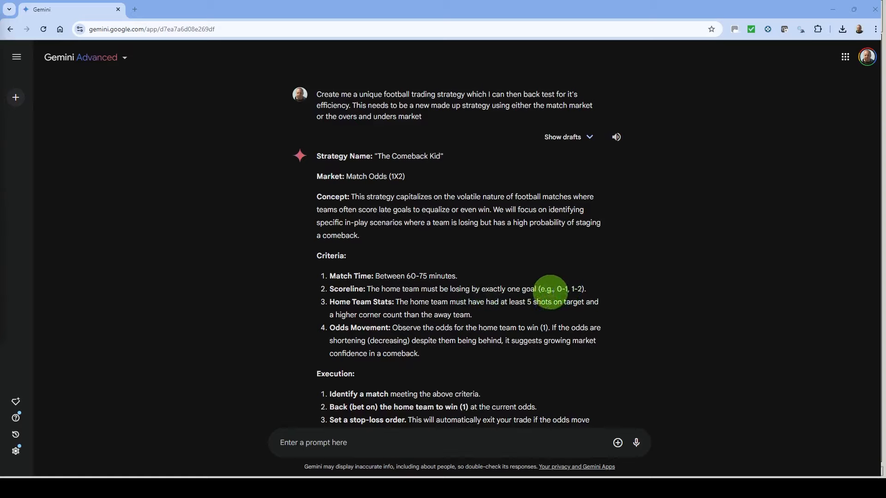
{"action": "mouse_move", "coordinate": [414, 271]}
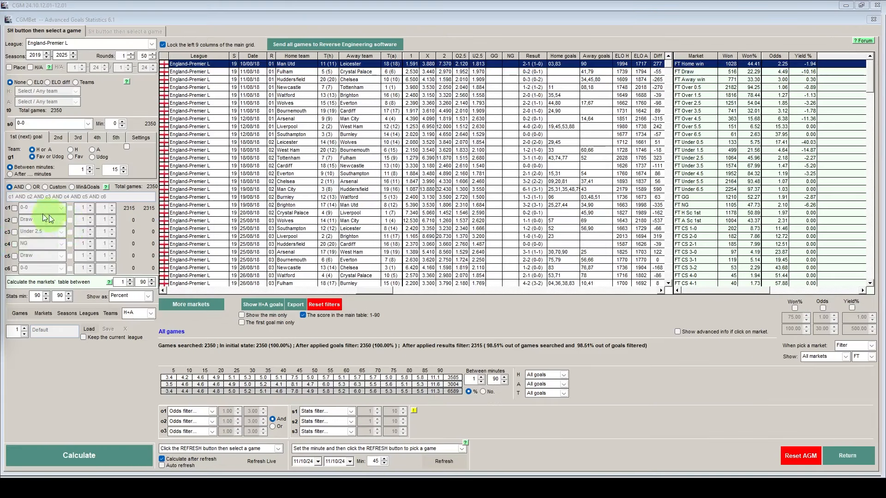
Step: Set condition c1 to 'A leads 1' with max minute 60, leaving 236 games
{"action": "left_click", "coordinate": [14, 208]}
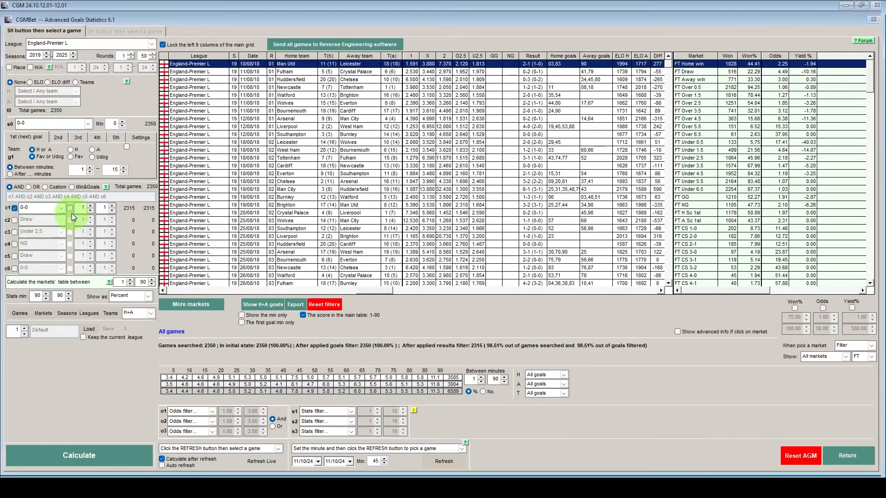
{"action": "left_click", "coordinate": [61, 220]}
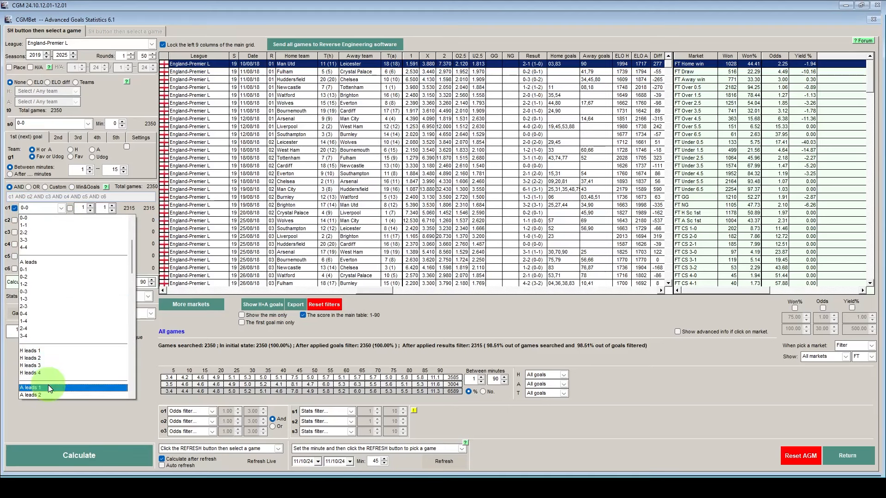
{"action": "left_click", "coordinate": [31, 387]}
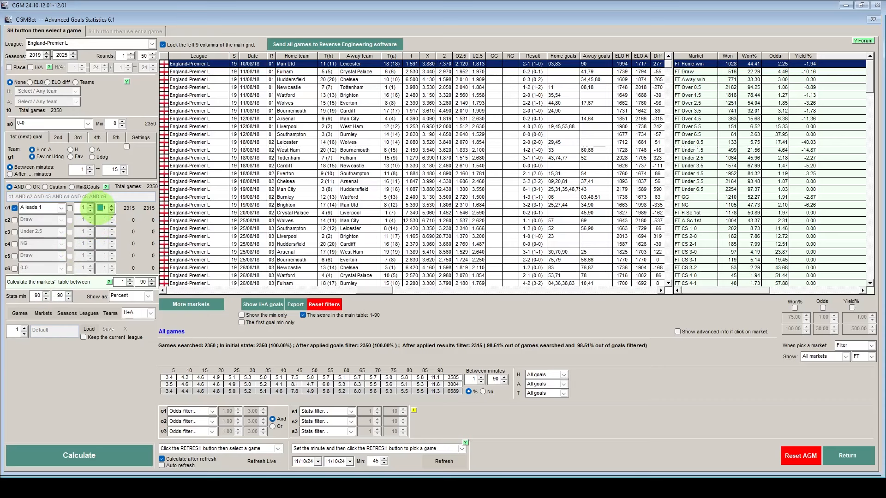
{"action": "type", "text": "60"}
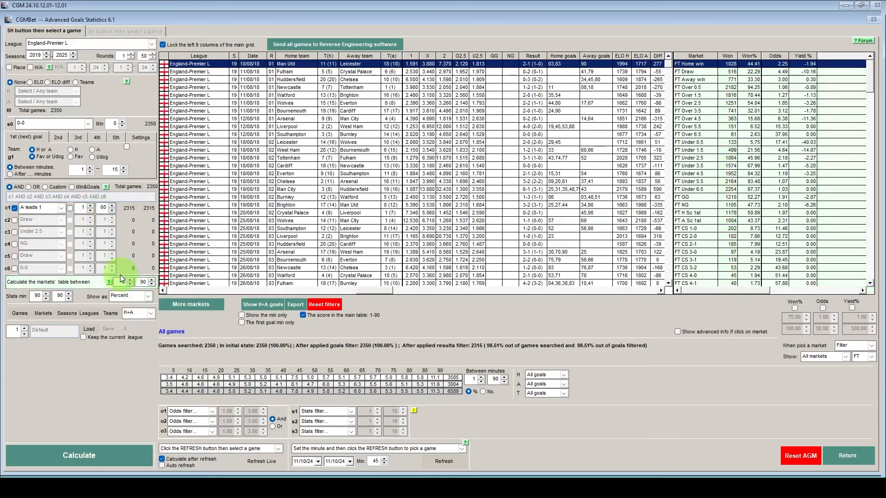
{"action": "left_click", "coordinate": [132, 280]}
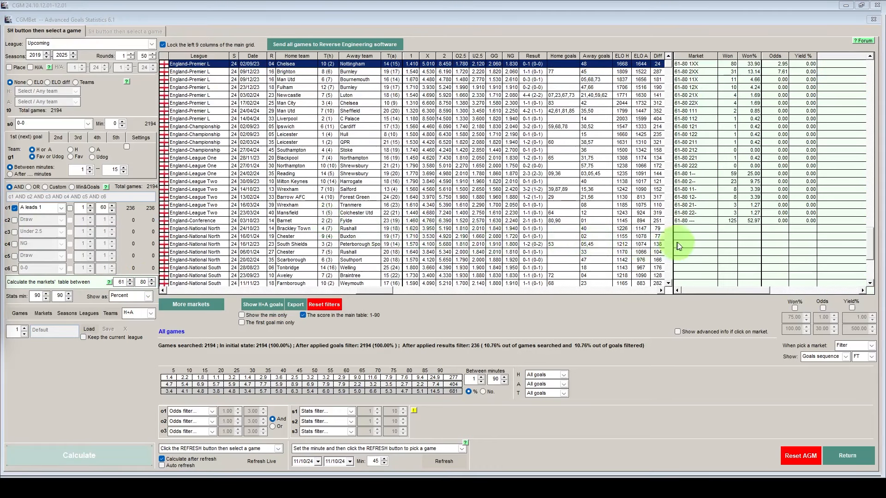
{"action": "mouse_move", "coordinate": [729, 232]}
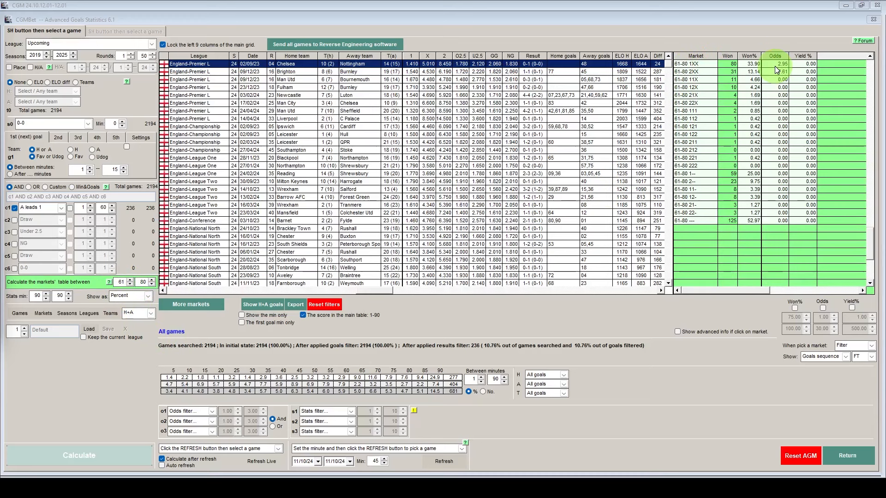
{"action": "mouse_move", "coordinate": [782, 70]}
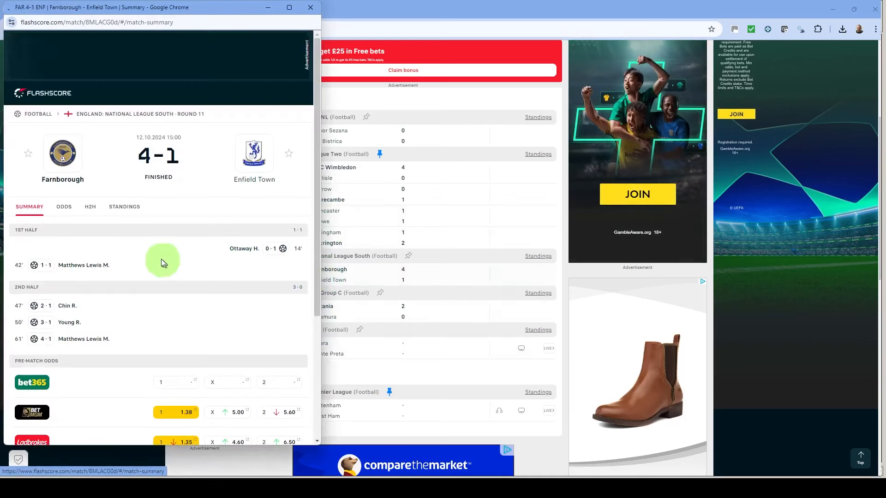
{"action": "mouse_move", "coordinate": [203, 266]}
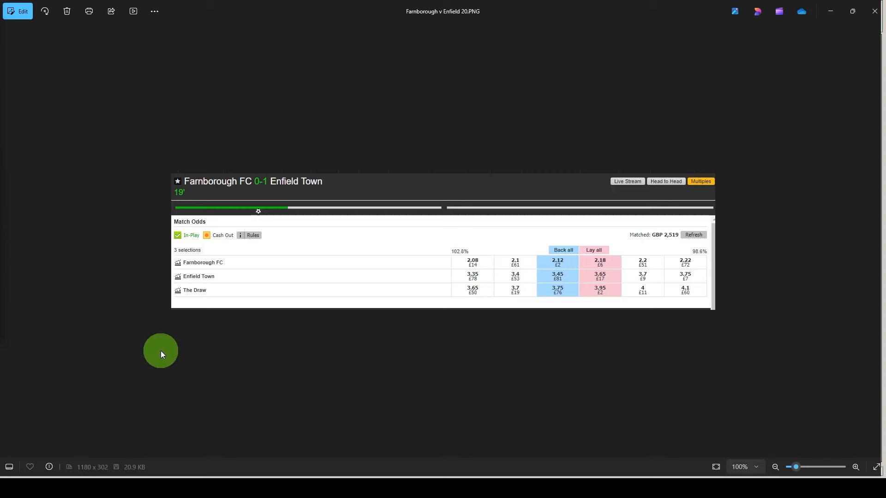
{"action": "mouse_move", "coordinate": [445, 236]}
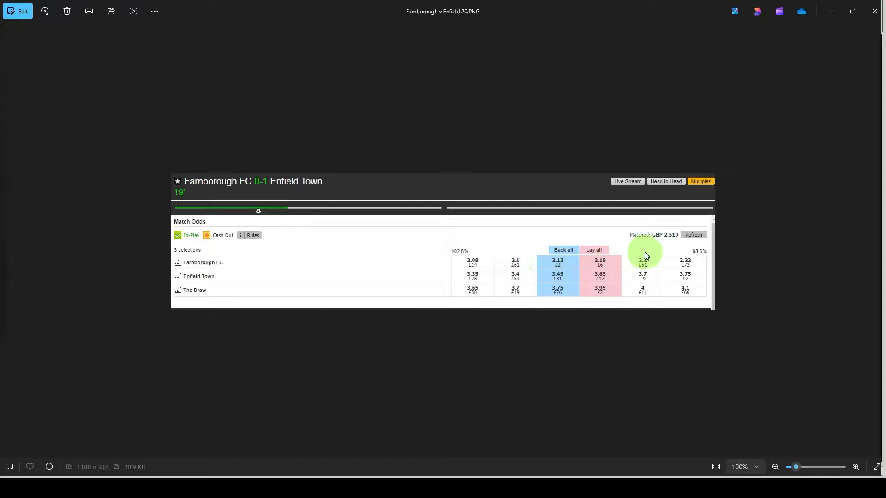
{"action": "mouse_move", "coordinate": [594, 261]}
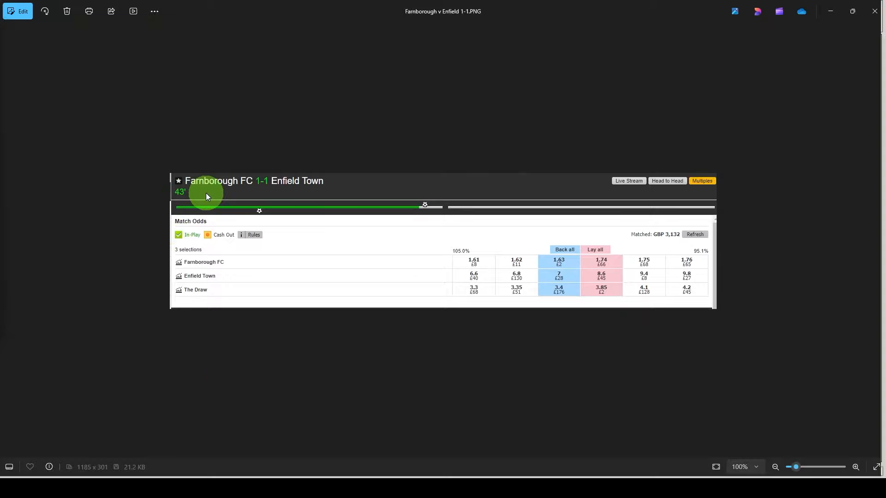
{"action": "mouse_move", "coordinate": [308, 258]}
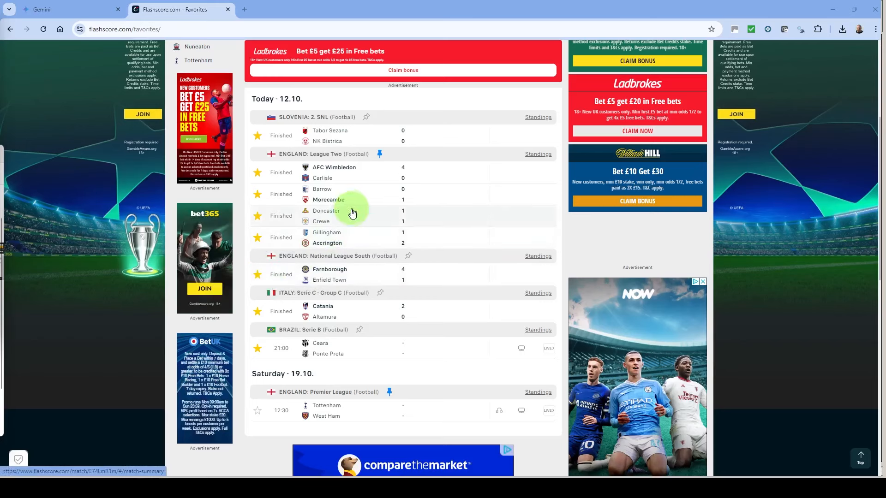
Step: View the Doncaster v Crewe 1-1 summary with goals at 56' and 73'
{"action": "left_click", "coordinate": [326, 216]}
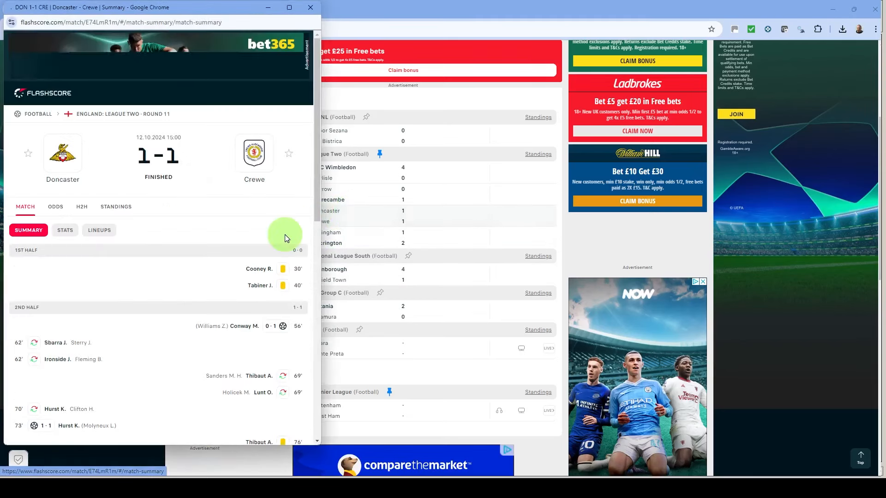
{"action": "scroll", "scroll_direction": "down", "scroll_amount": 3}
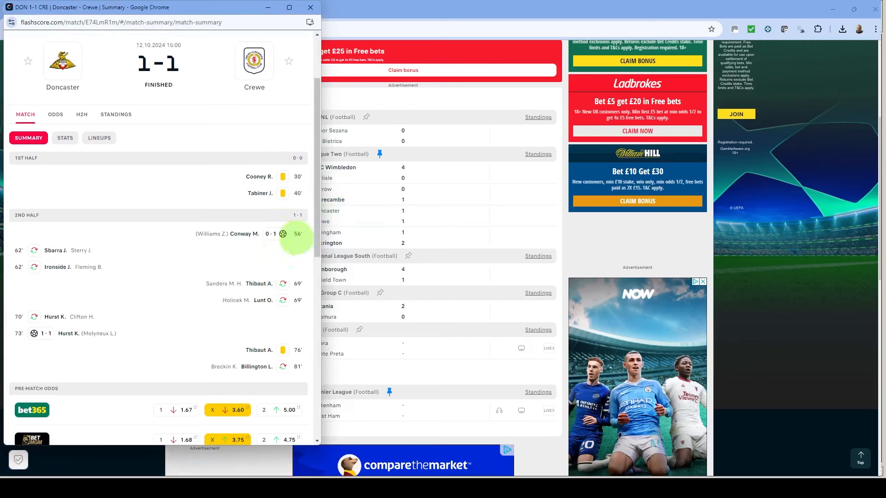
{"action": "mouse_move", "coordinate": [255, 252]}
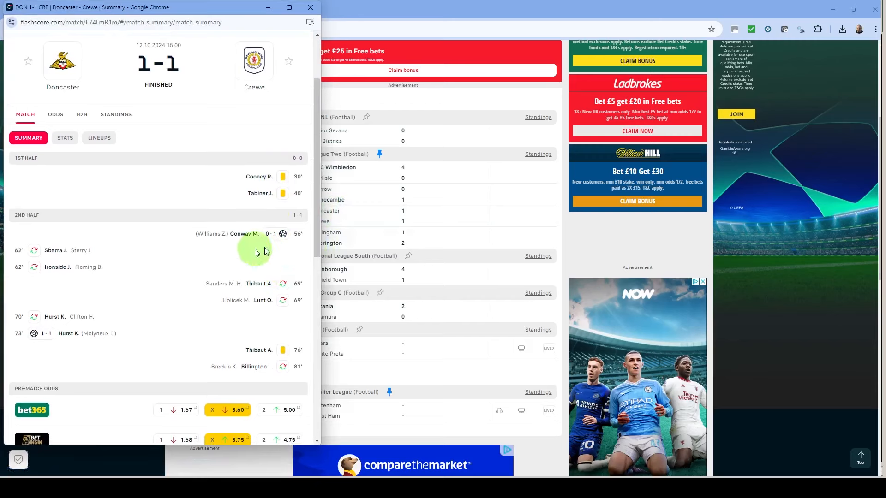
{"action": "mouse_move", "coordinate": [177, 248]}
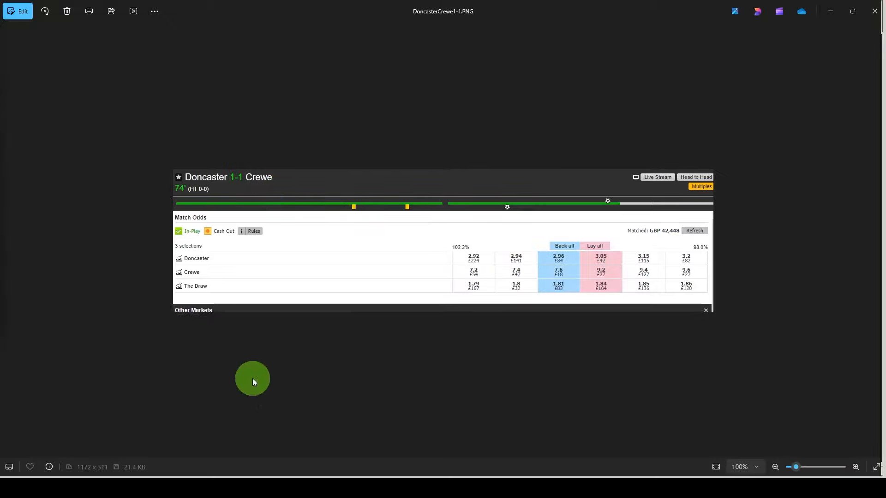
{"action": "mouse_move", "coordinate": [234, 298]}
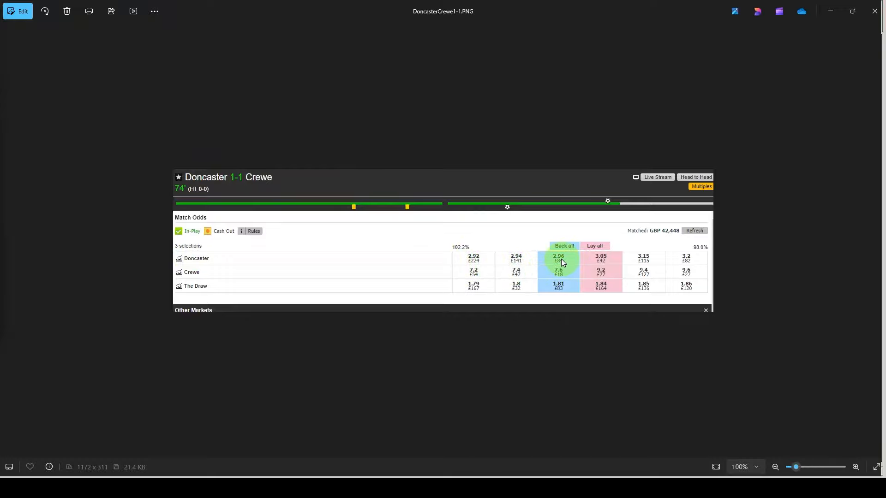
{"action": "mouse_move", "coordinate": [599, 266]}
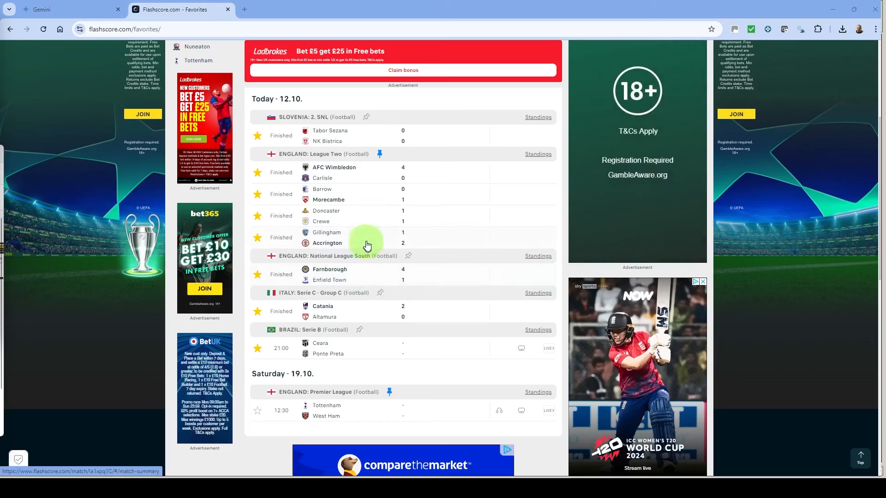
{"action": "left_click", "coordinate": [368, 237]}
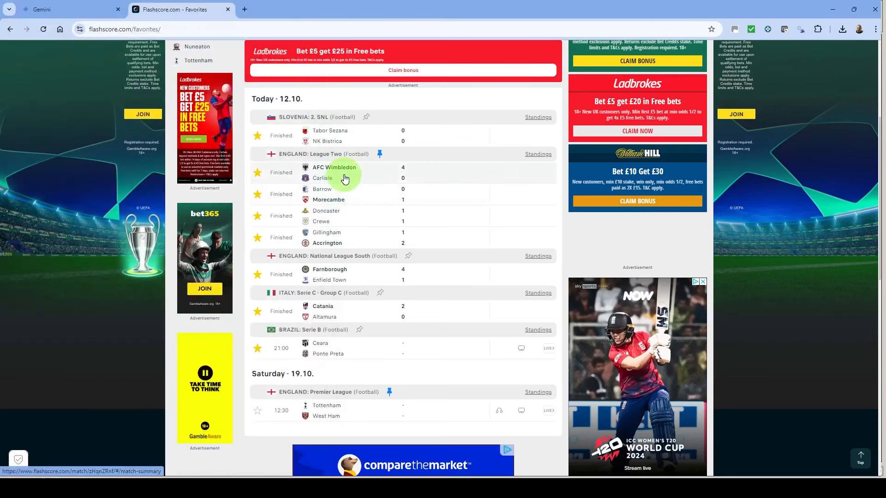
{"action": "left_click", "coordinate": [334, 167]}
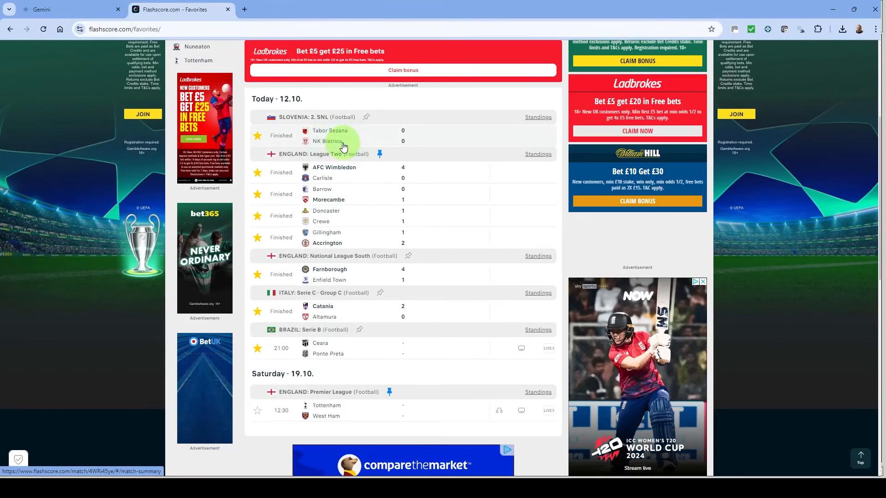
{"action": "left_click", "coordinate": [322, 188]}
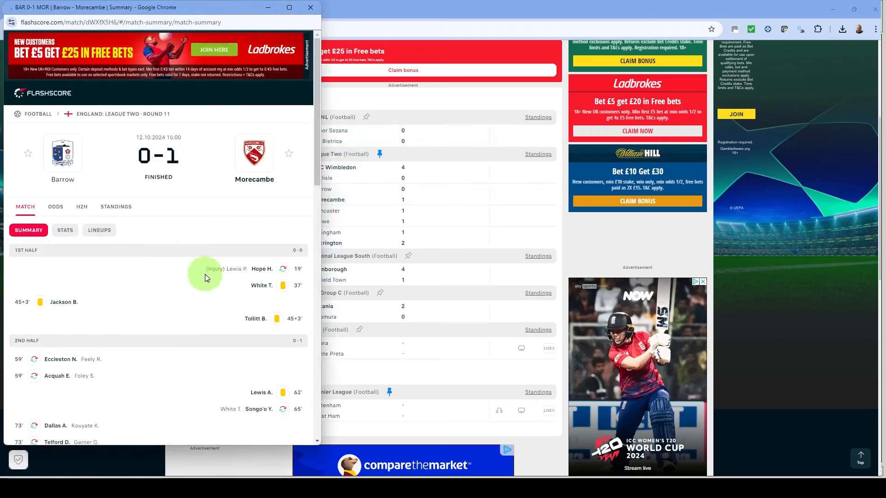
{"action": "scroll", "scroll_direction": "down", "scroll_amount": 3}
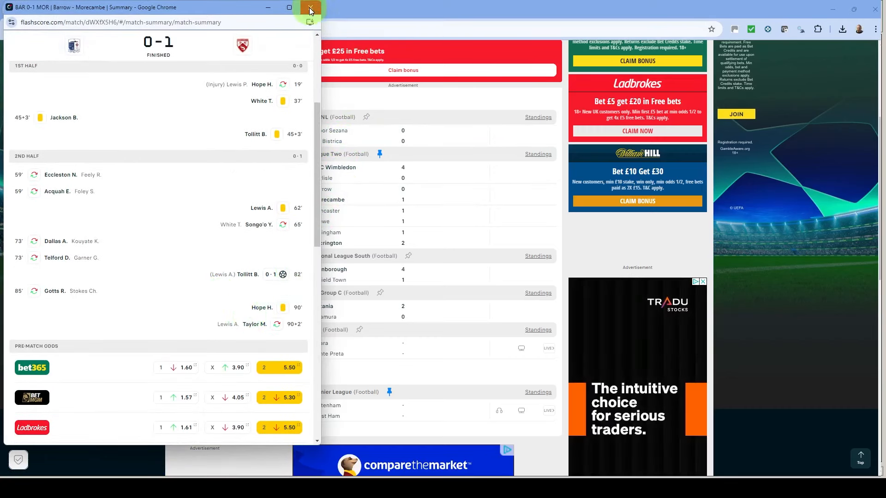
{"action": "left_click", "coordinate": [309, 7]}
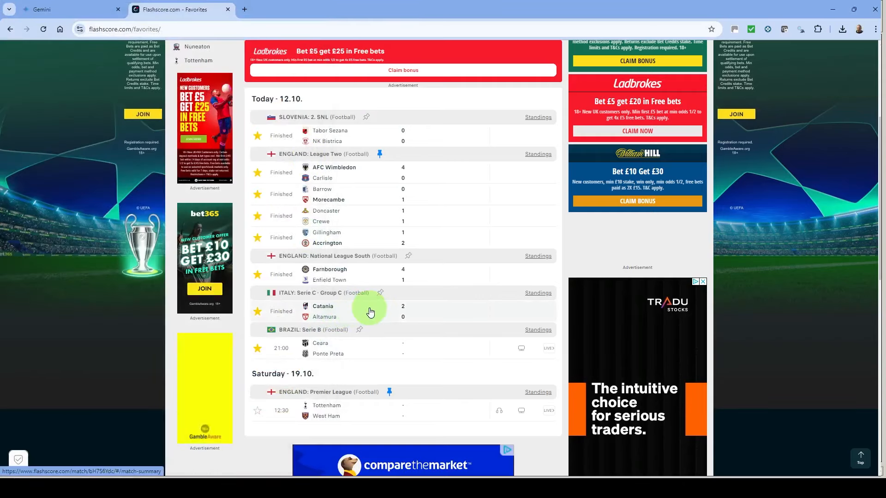
{"action": "left_click", "coordinate": [371, 311]}
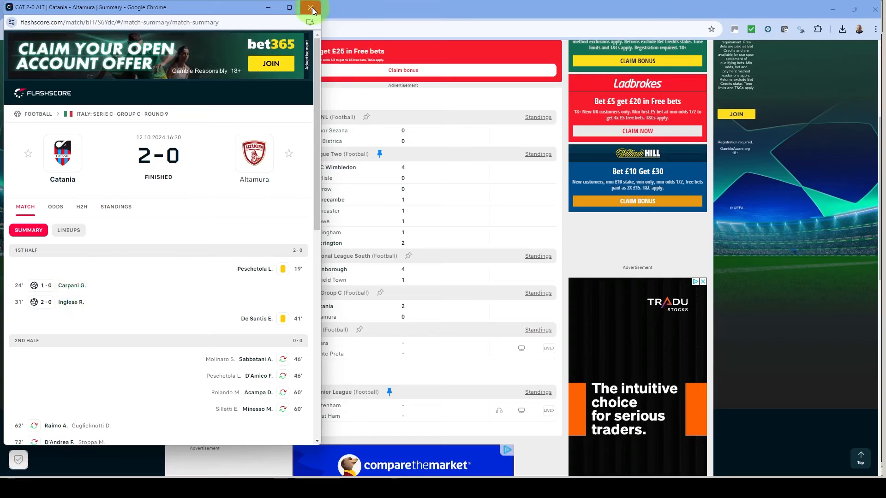
{"action": "left_click", "coordinate": [179, 9]}
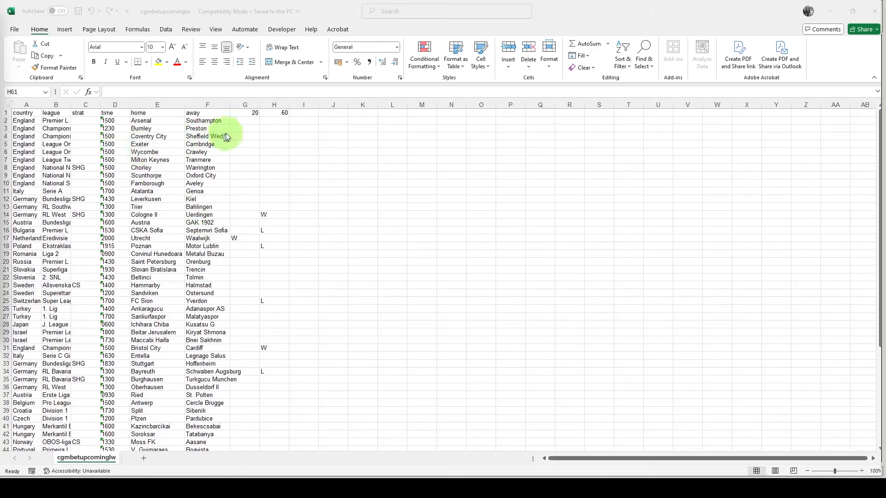
{"action": "left_click", "coordinate": [245, 104]}
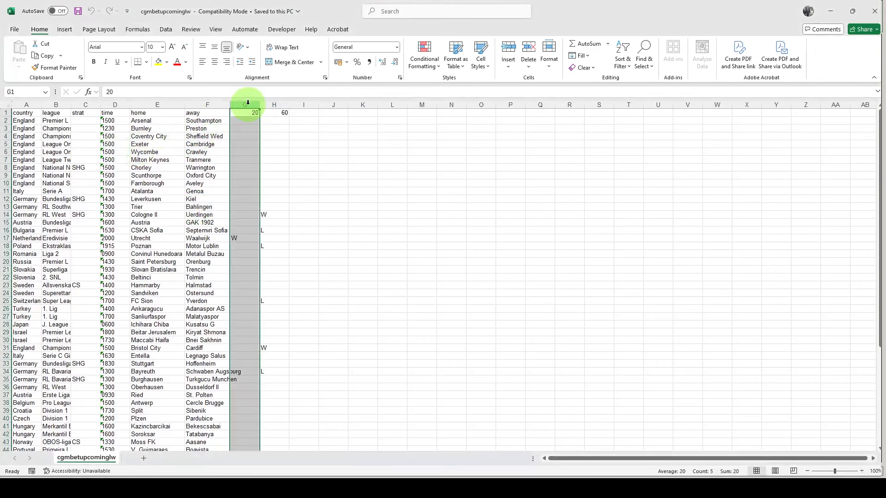
{"action": "left_click", "coordinate": [273, 112]}
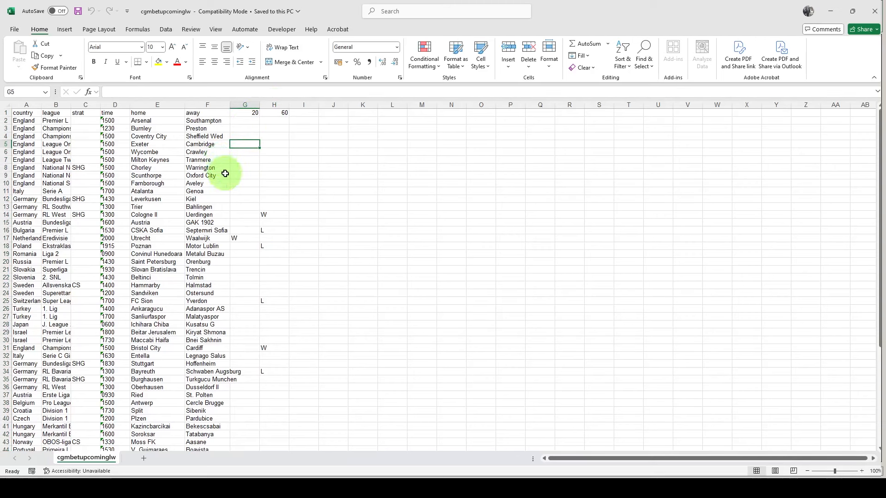
{"action": "mouse_move", "coordinate": [244, 190]}
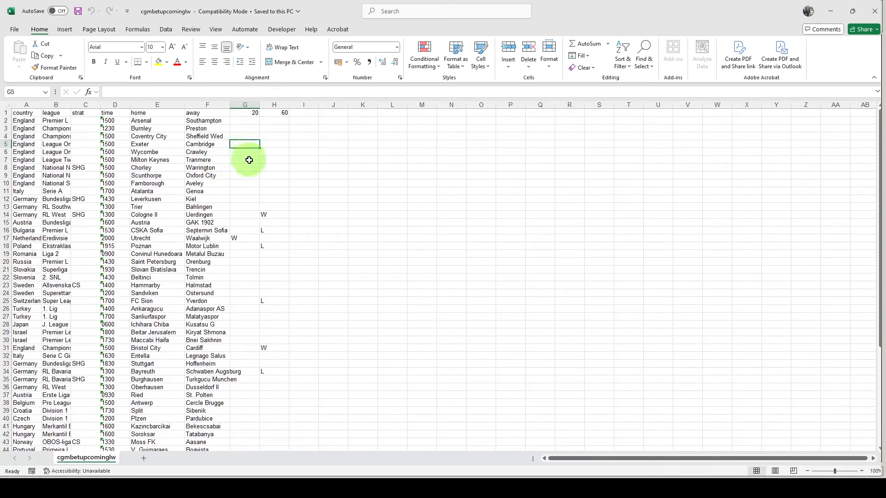
{"action": "mouse_move", "coordinate": [274, 173]}
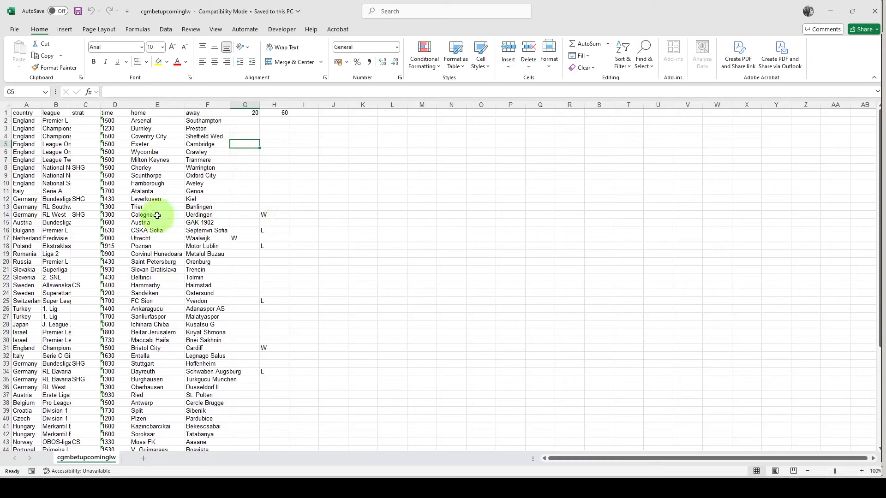
{"action": "mouse_move", "coordinate": [275, 215]}
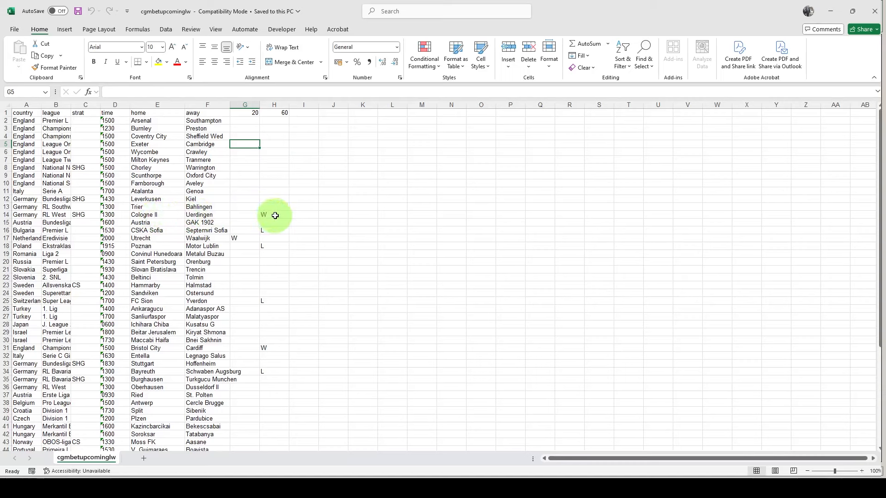
{"action": "left_click", "coordinate": [274, 215]}
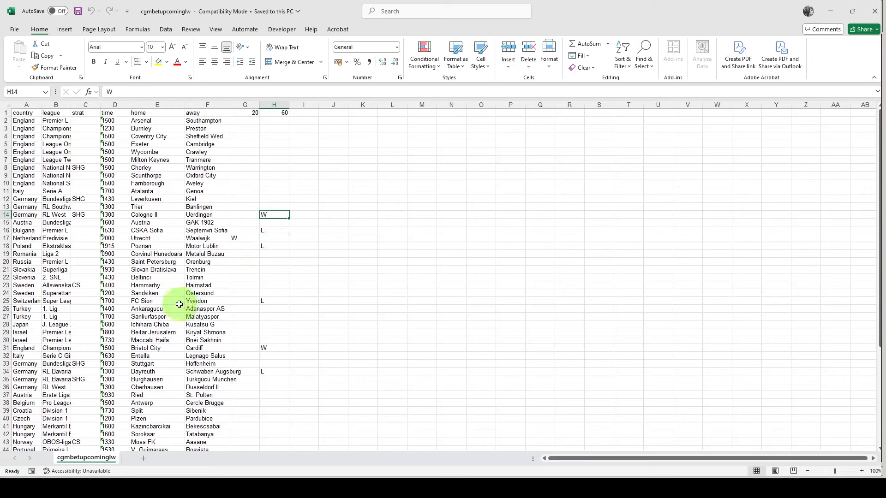
{"action": "mouse_move", "coordinate": [274, 304]}
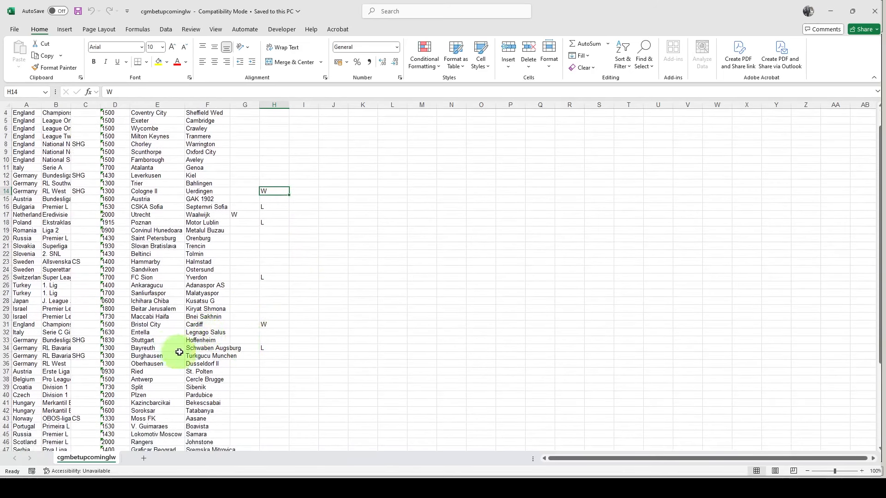
{"action": "scroll", "scroll_direction": "down", "scroll_amount": 3}
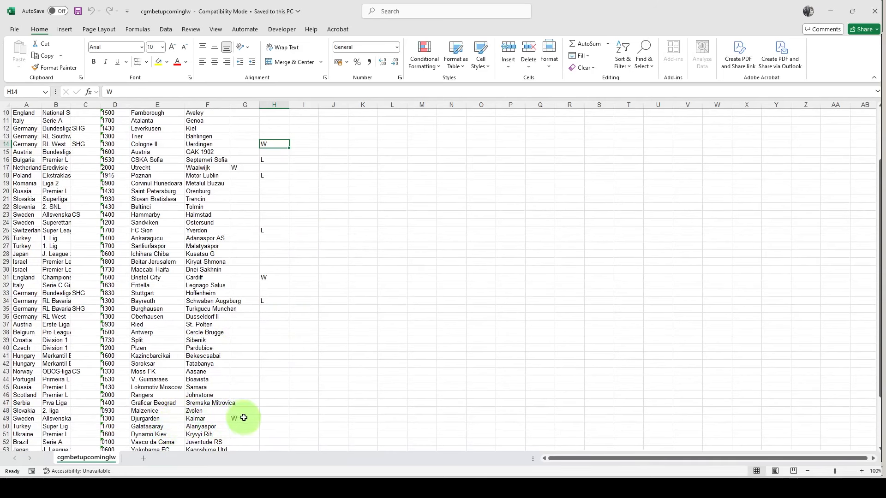
{"action": "scroll", "scroll_direction": "down", "scroll_amount": 3}
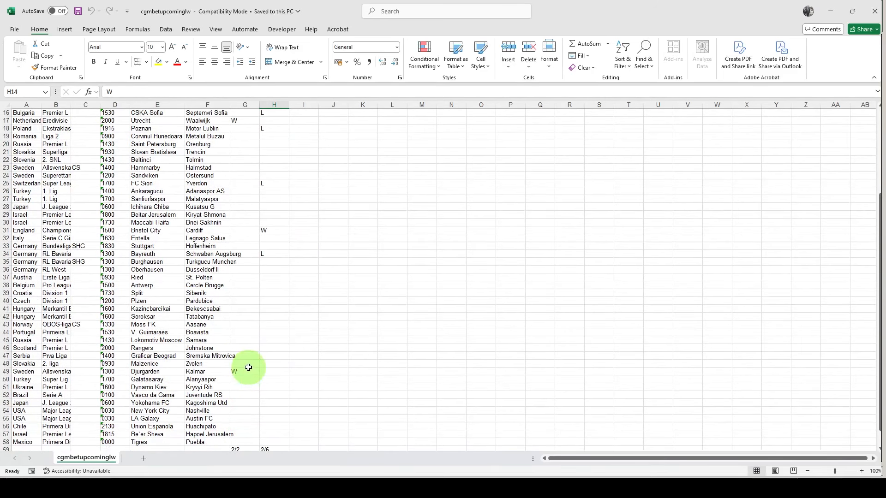
{"action": "scroll", "scroll_direction": "down", "scroll_amount": 3}
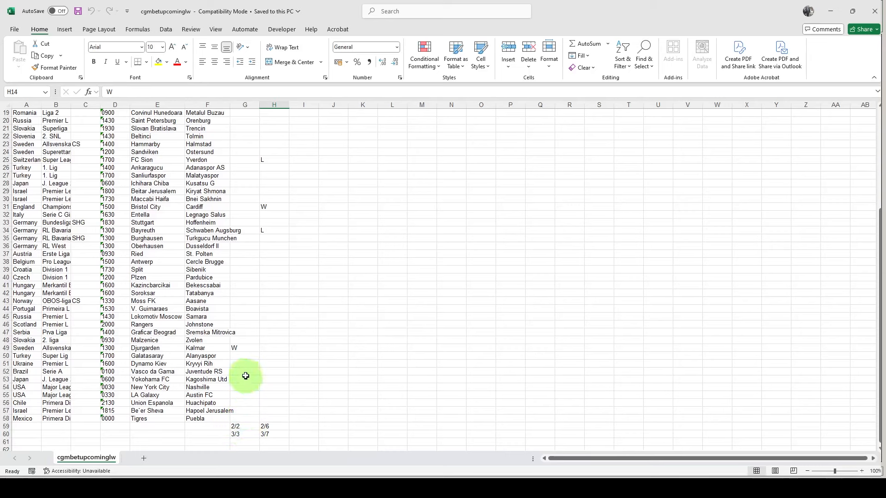
{"action": "mouse_move", "coordinate": [250, 345]}
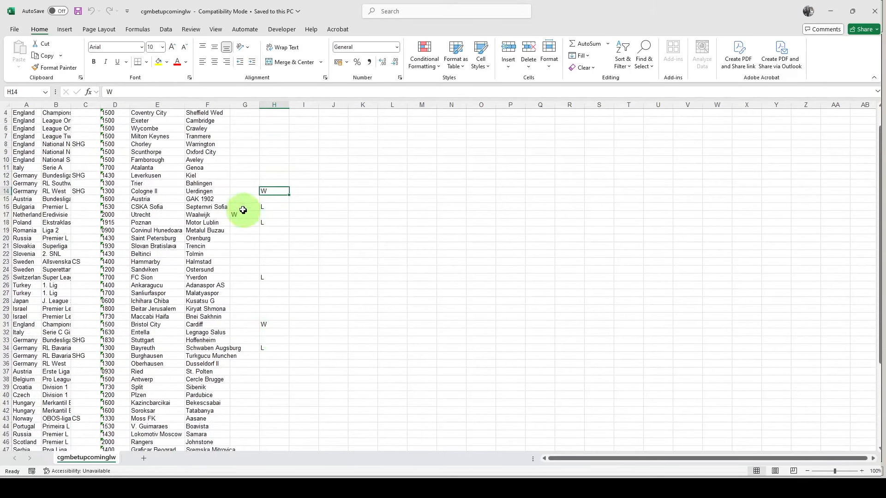
{"action": "scroll", "scroll_direction": "down", "scroll_amount": 3}
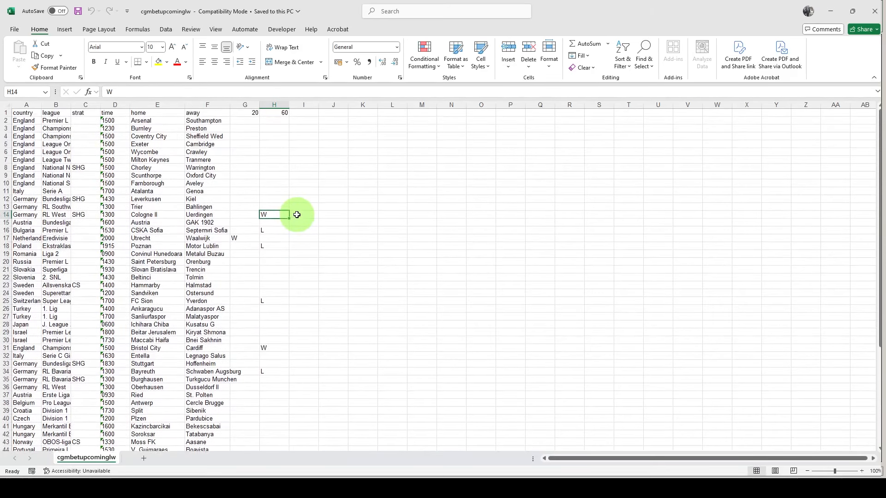
{"action": "scroll", "scroll_direction": "down", "scroll_amount": 3}
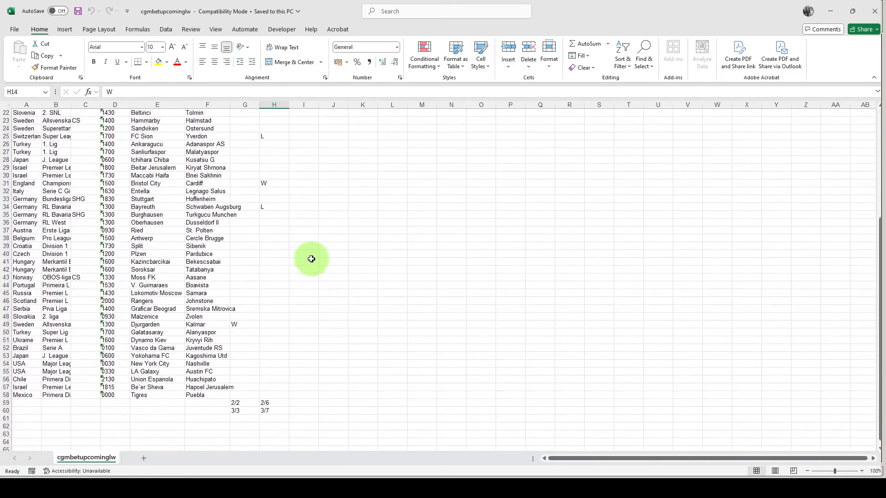
{"action": "scroll", "scroll_direction": "down", "scroll_amount": 3}
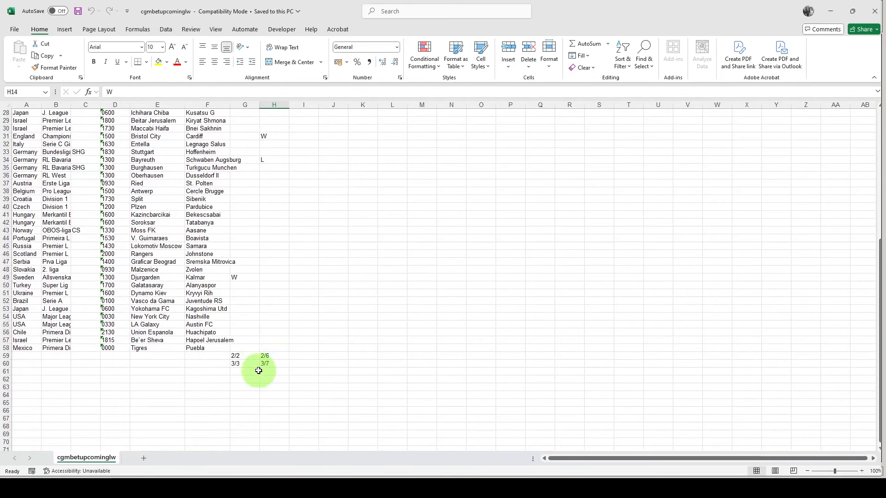
{"action": "mouse_move", "coordinate": [275, 366]}
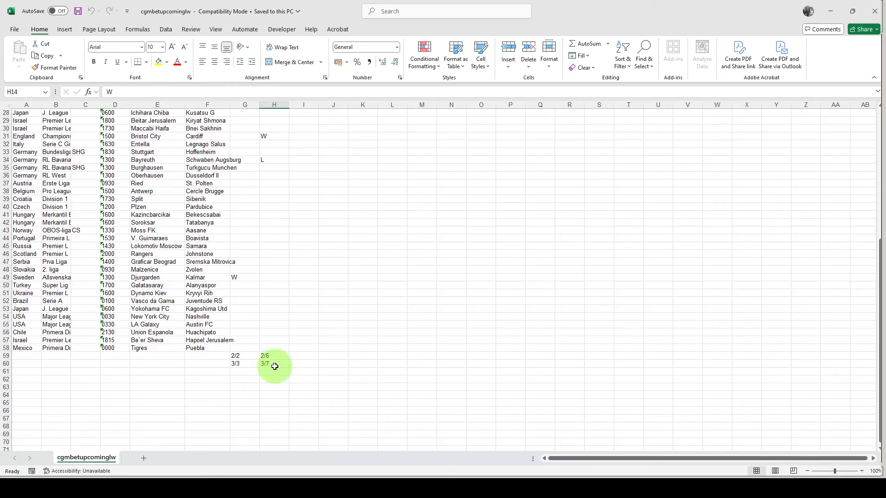
{"action": "scroll", "scroll_direction": "down", "scroll_amount": 3}
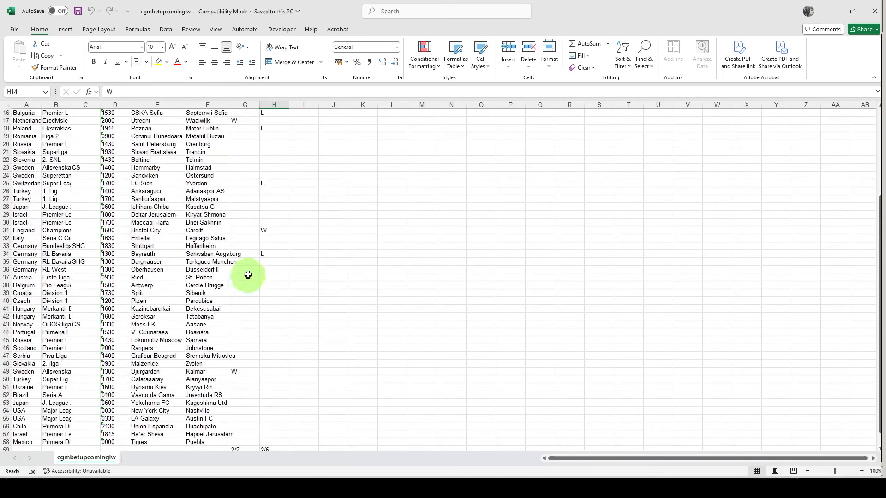
{"action": "mouse_move", "coordinate": [321, 334]}
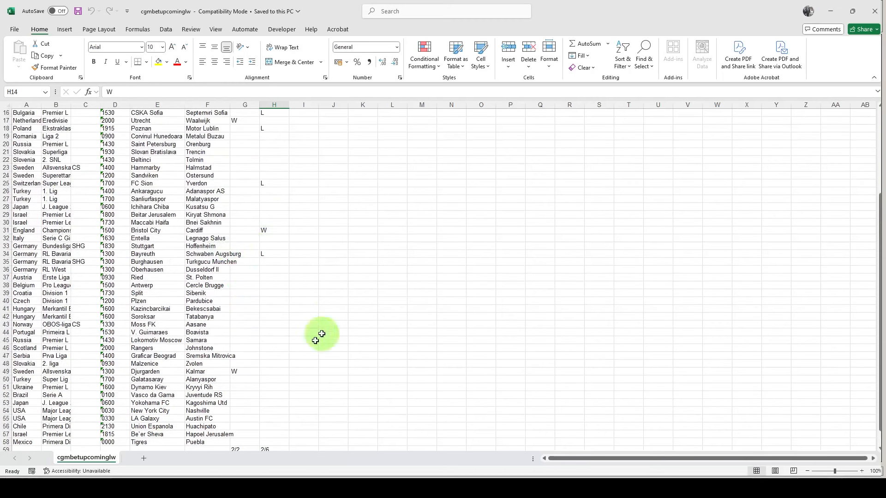
{"action": "scroll", "scroll_direction": "down", "scroll_amount": 3}
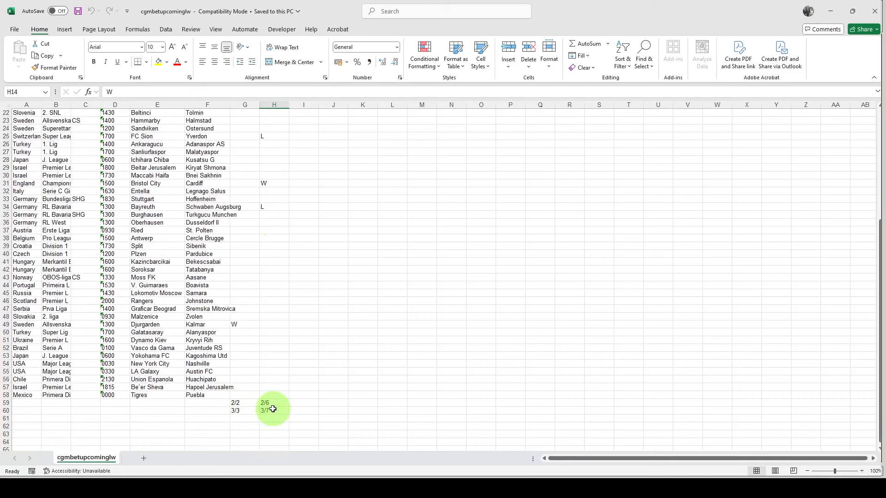
{"action": "mouse_move", "coordinate": [273, 412]}
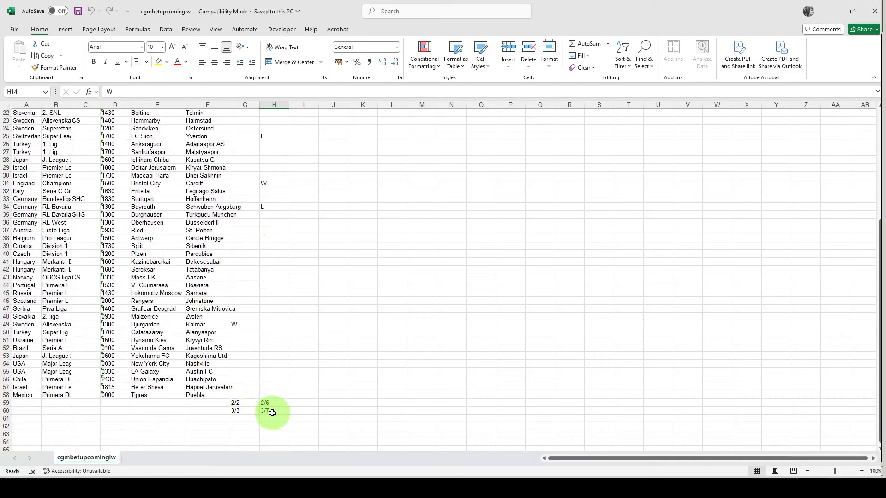